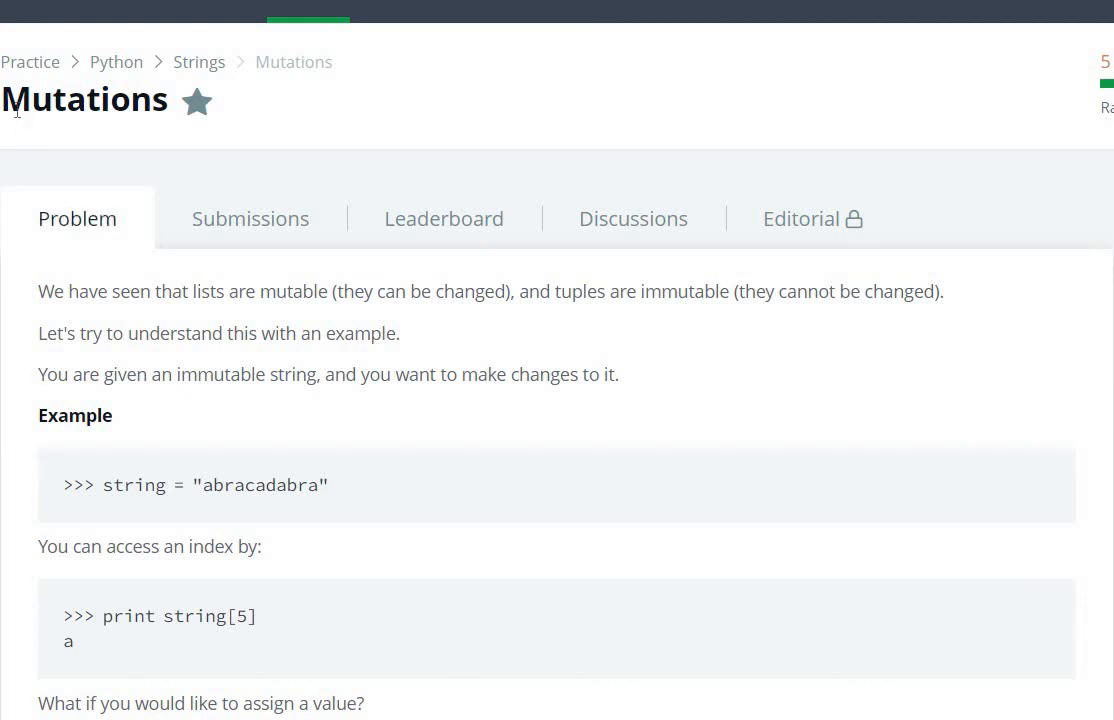
Reread the problem notes on mutable lists, immutable strings, list conversion and slicing
double_click(84, 100)
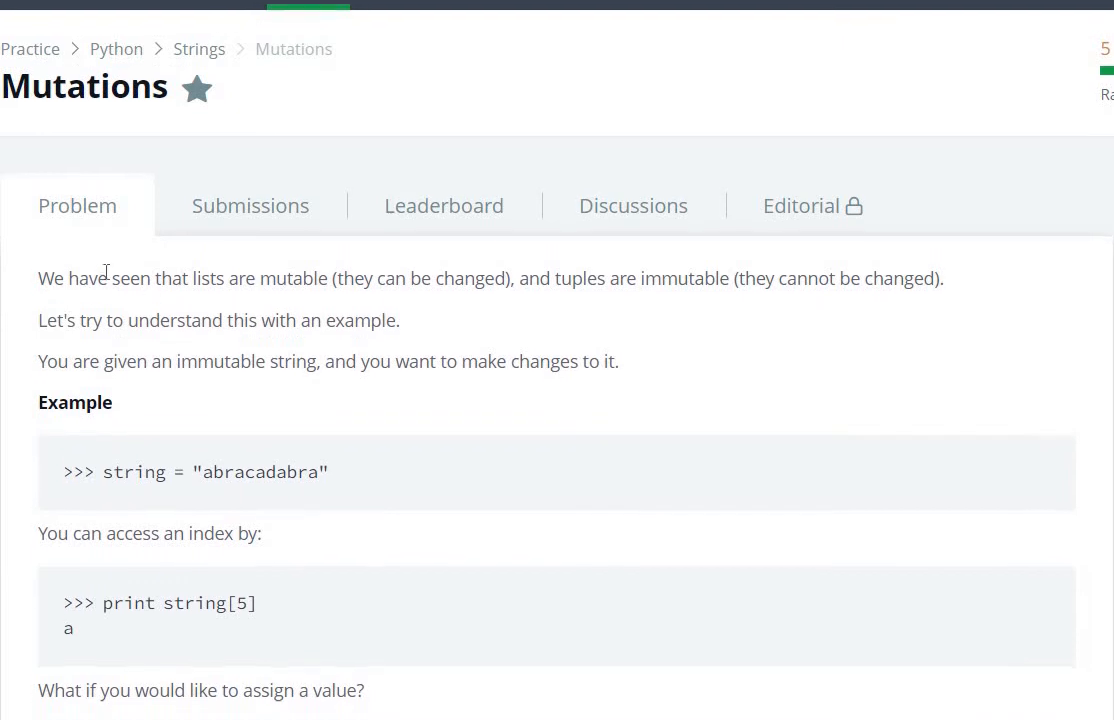
scroll(up, 3)
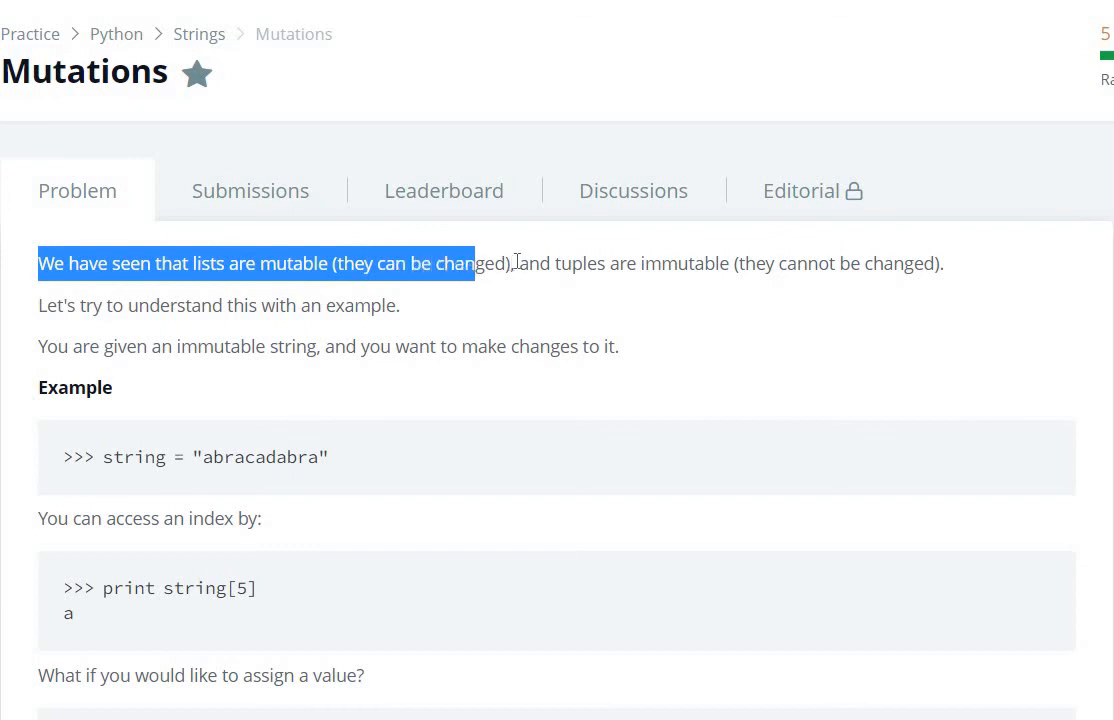
drag(476, 264, 660, 264)
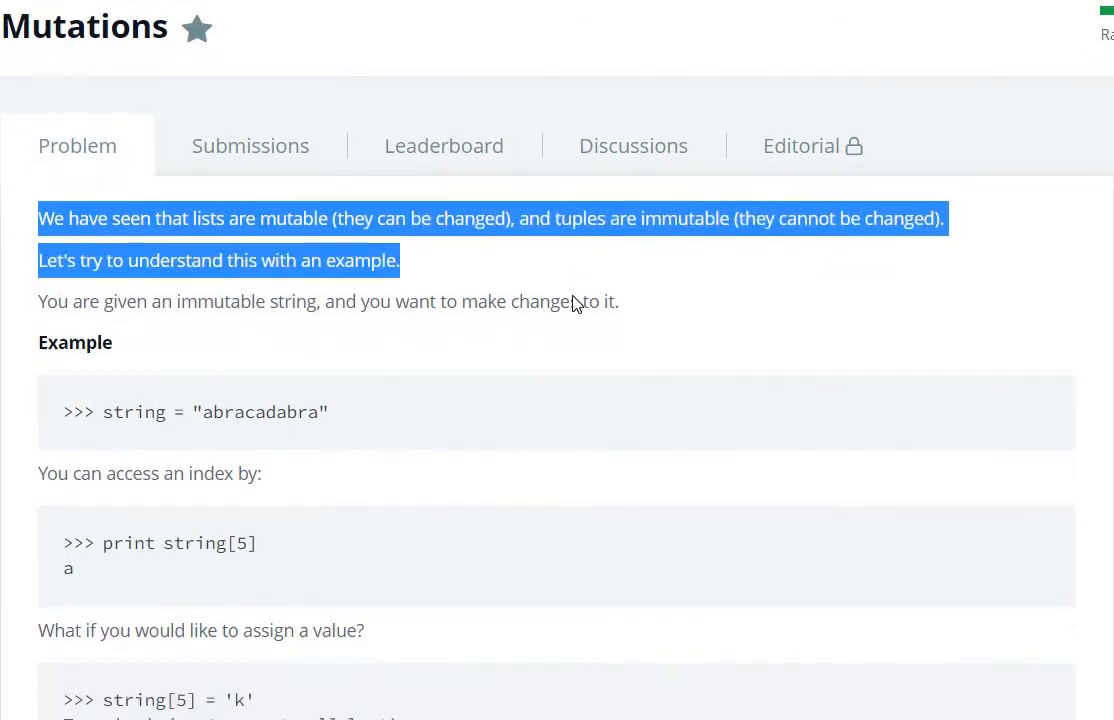
scroll(down, 3)
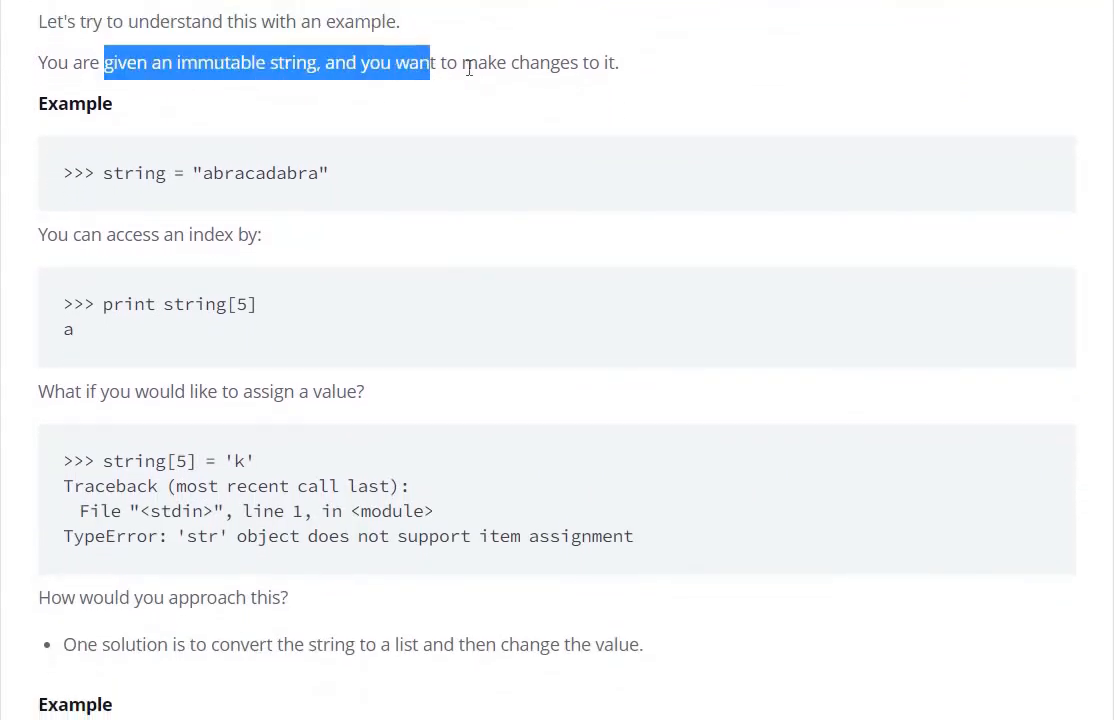
drag(426, 62, 604, 62)
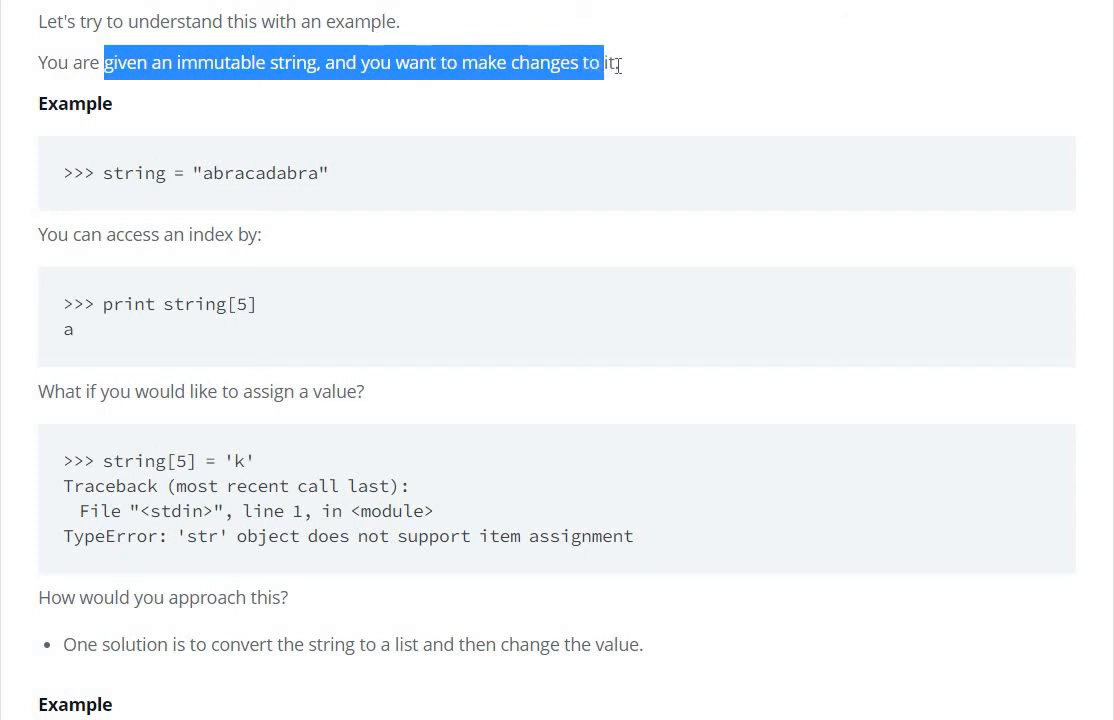
click(108, 194)
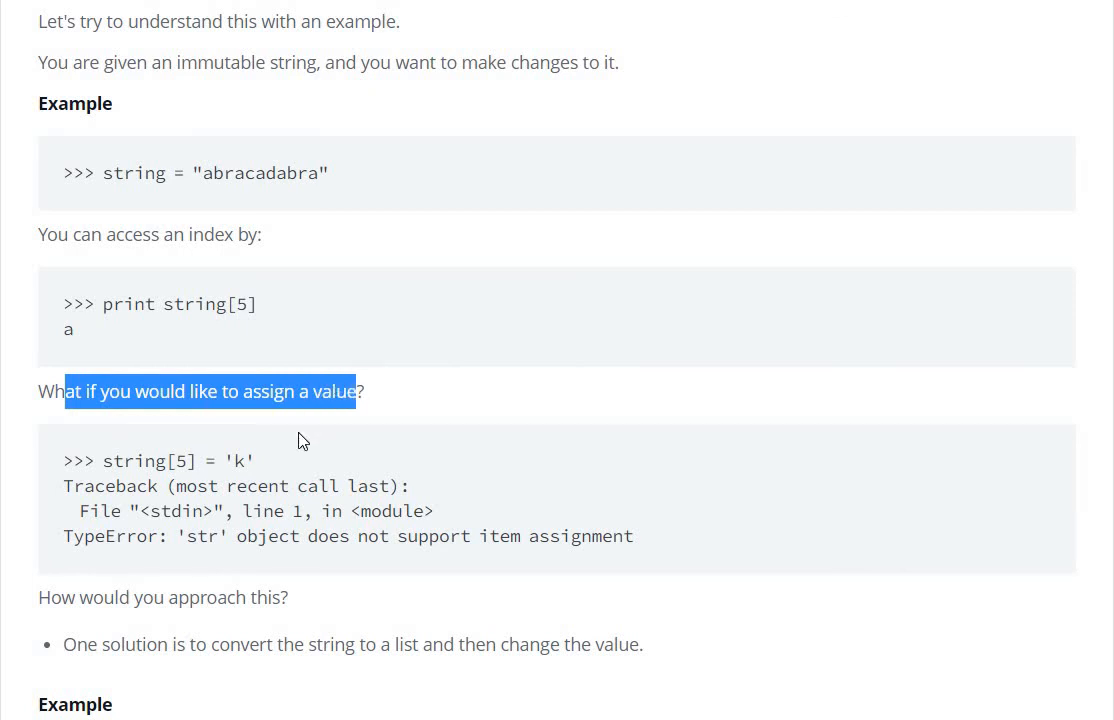
scroll(down, 3)
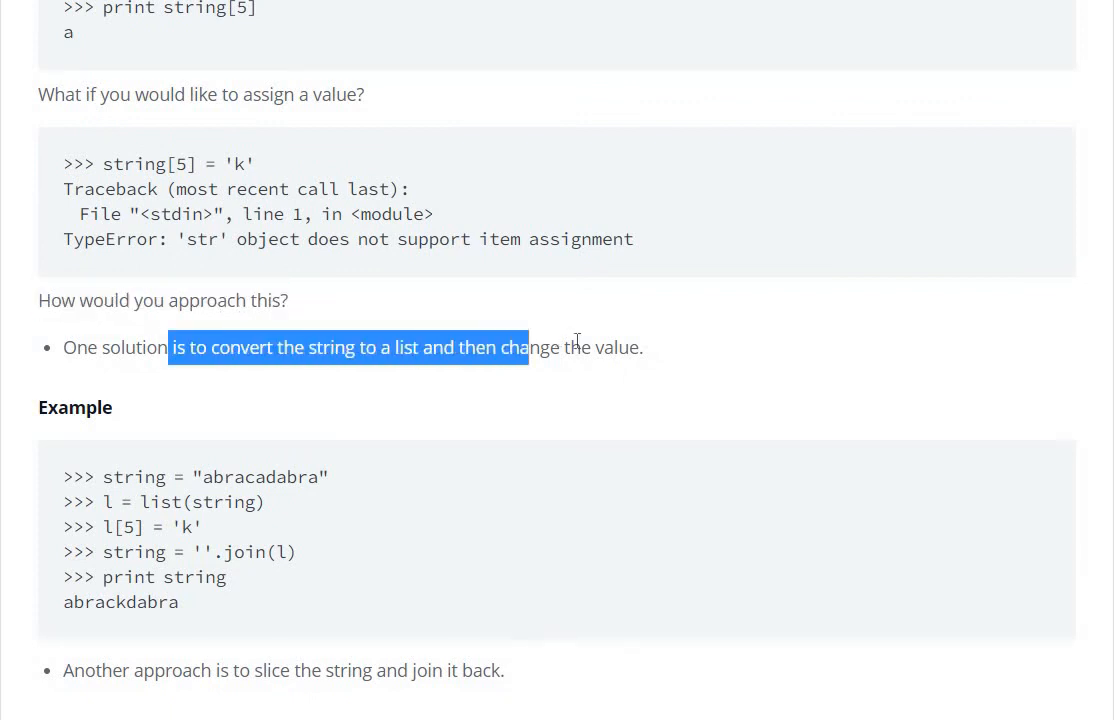
click(654, 312)
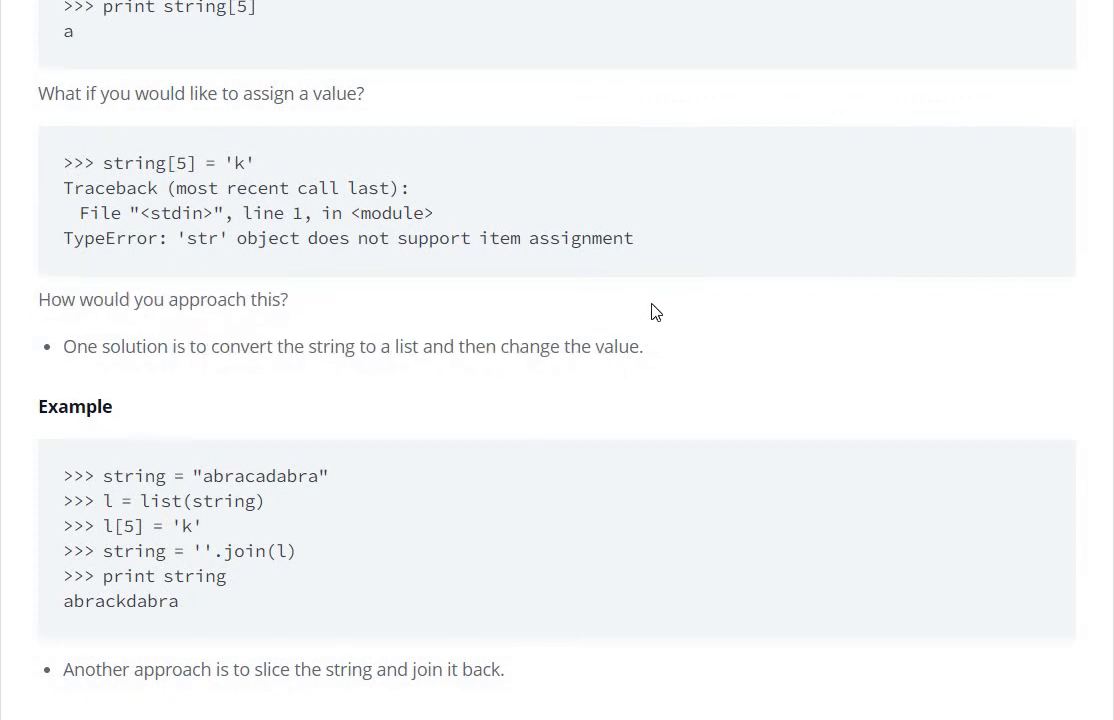
scroll(down, 3)
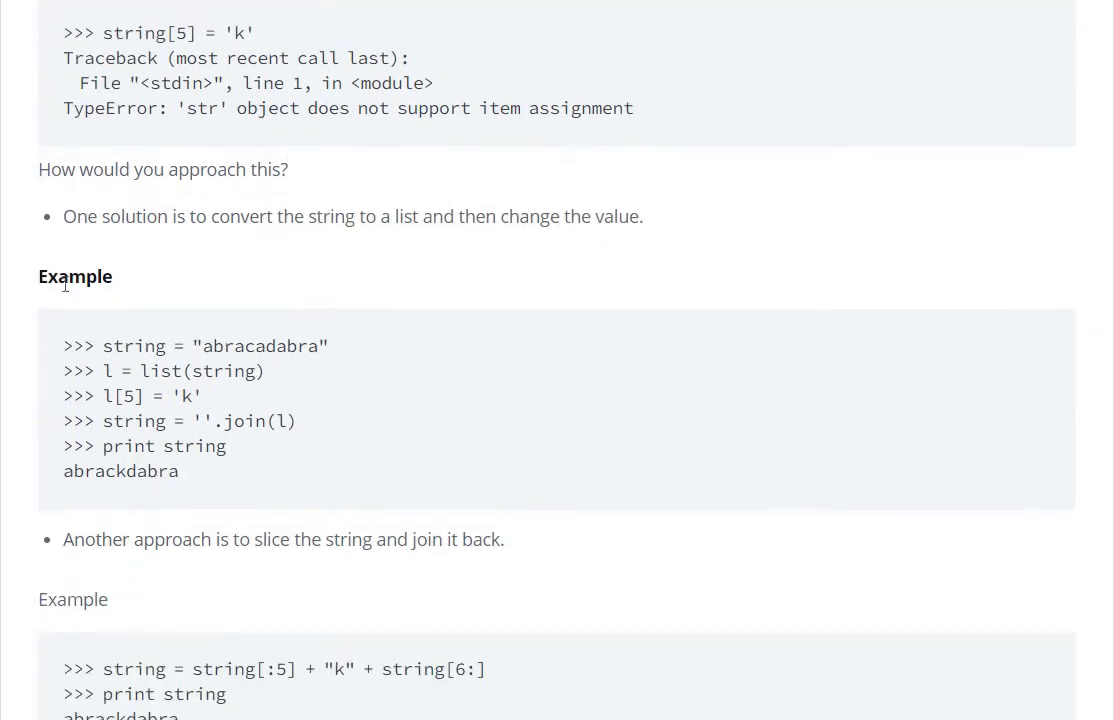
scroll(down, 3)
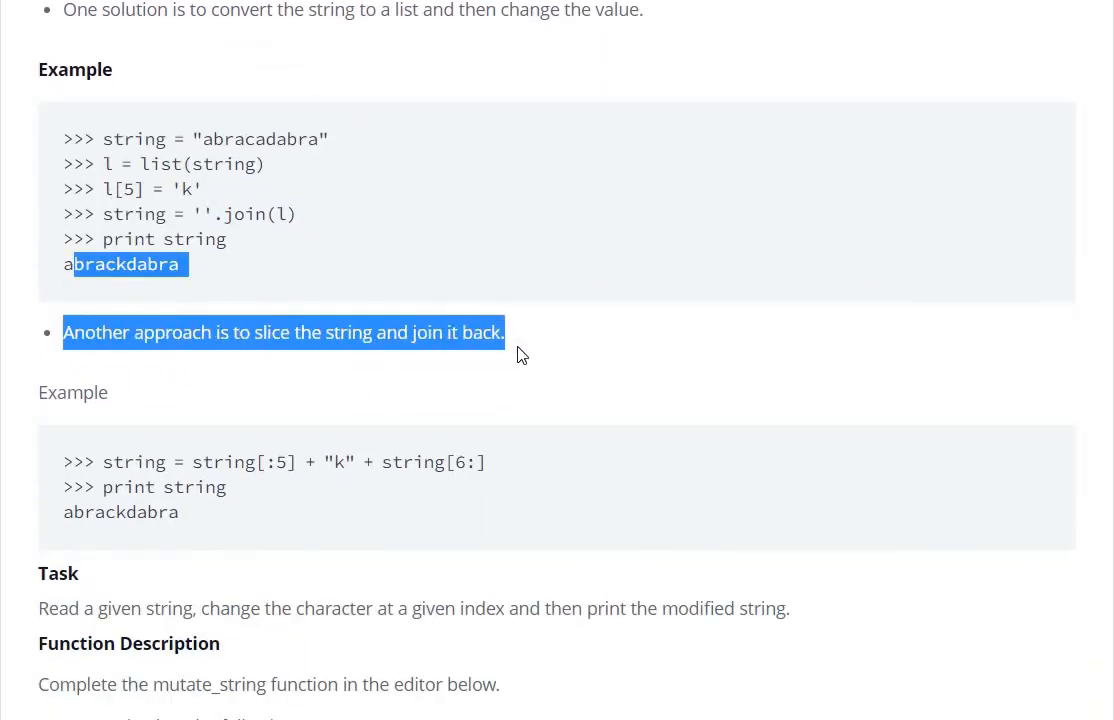
click(262, 470)
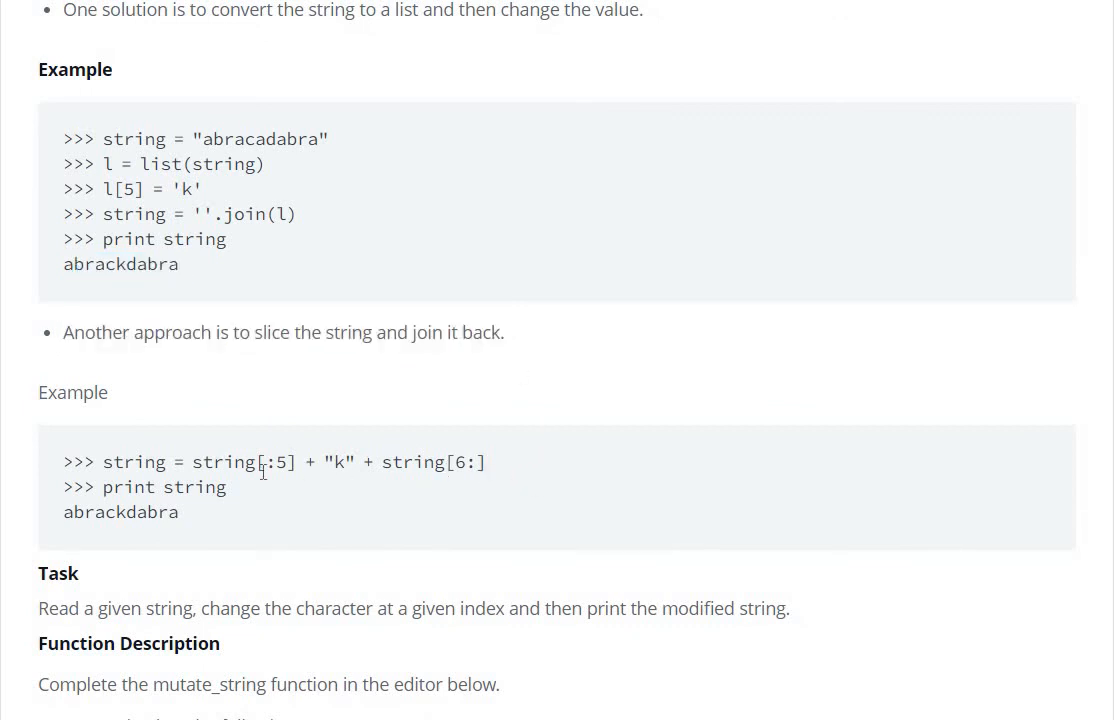
mouse_move(162, 488)
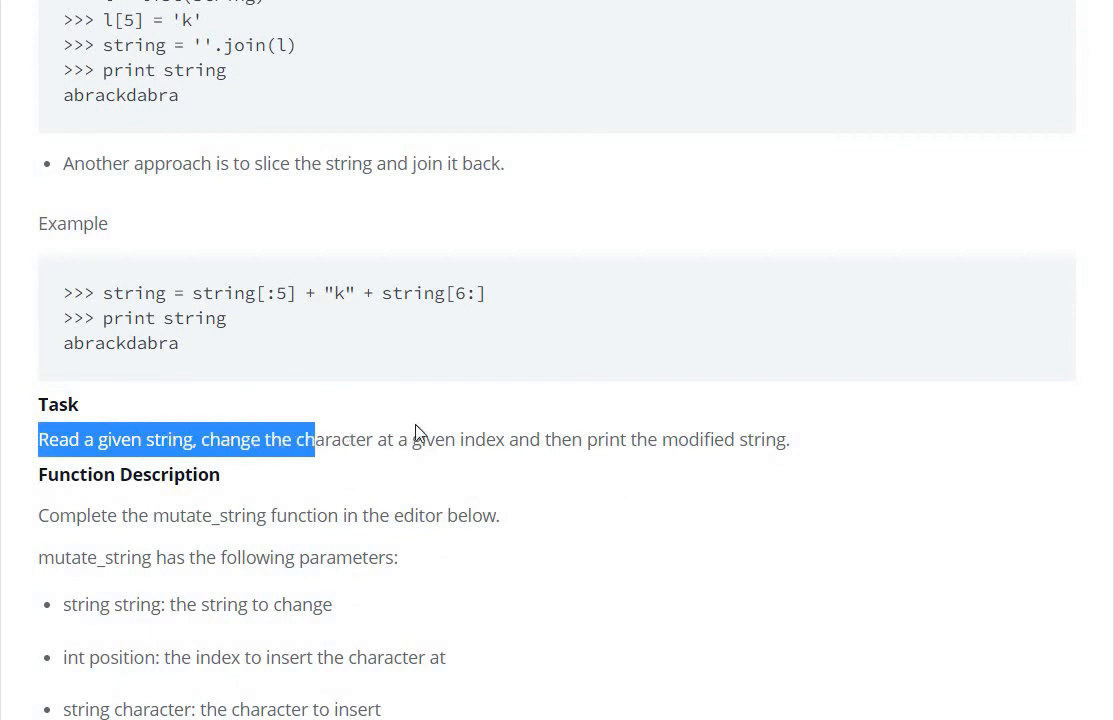
Review the task sentence and position parameter description, then expand the starter code's main block
drag(310, 440, 524, 440)
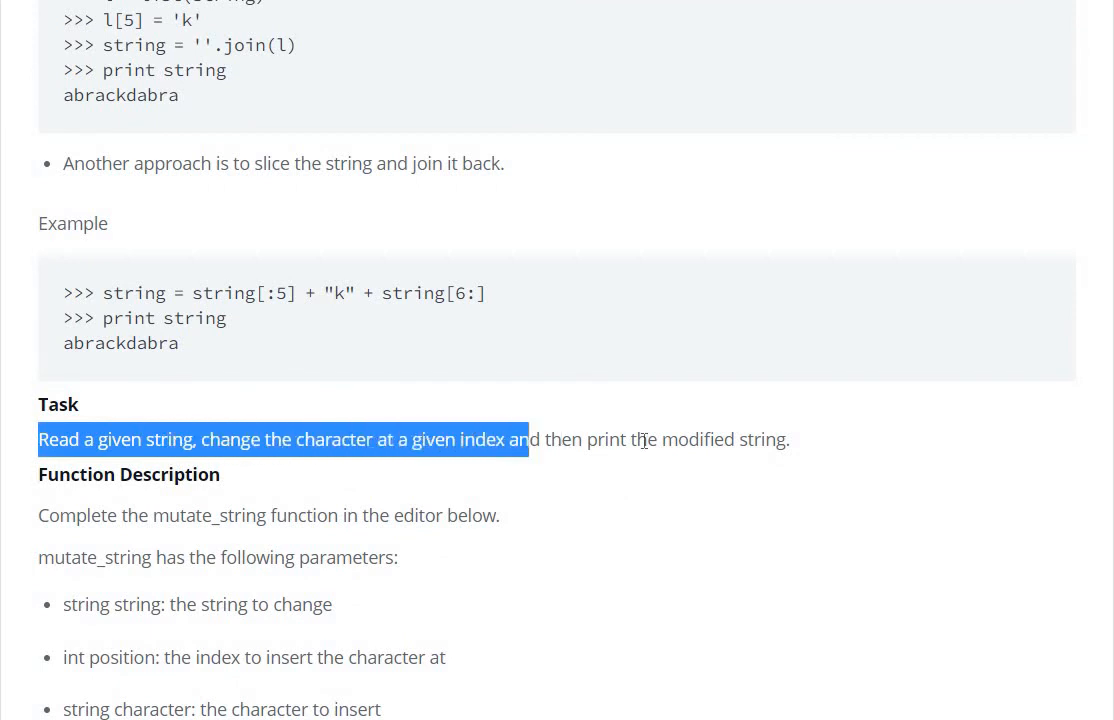
drag(524, 440, 788, 440)
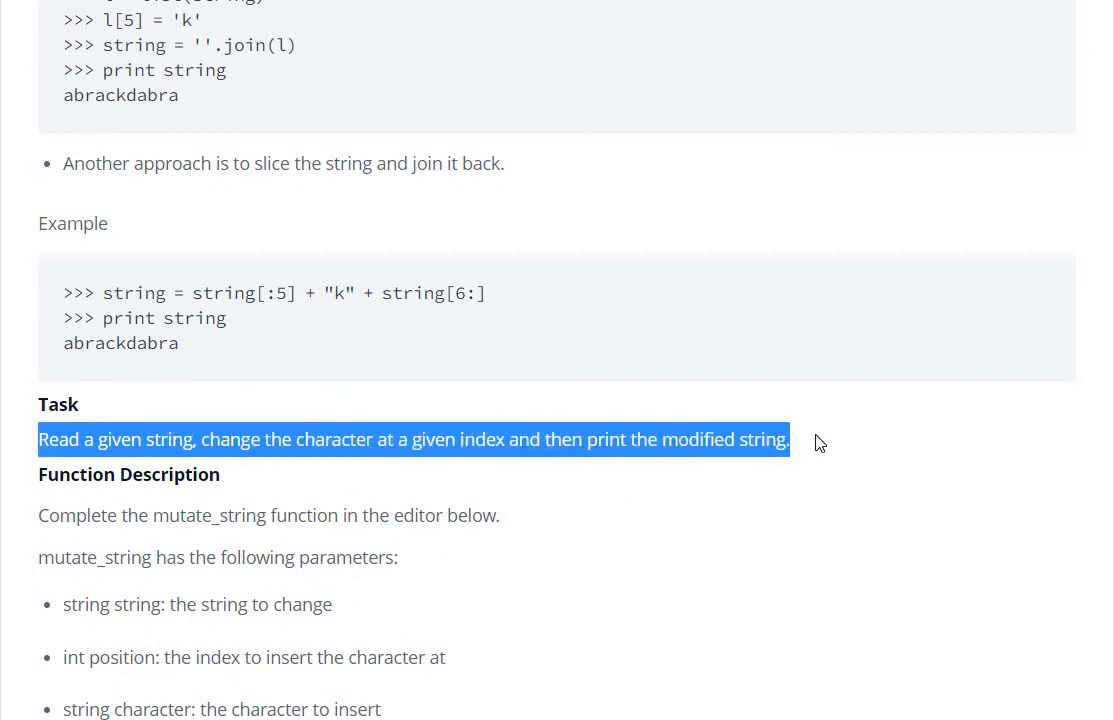
scroll(down, 3)
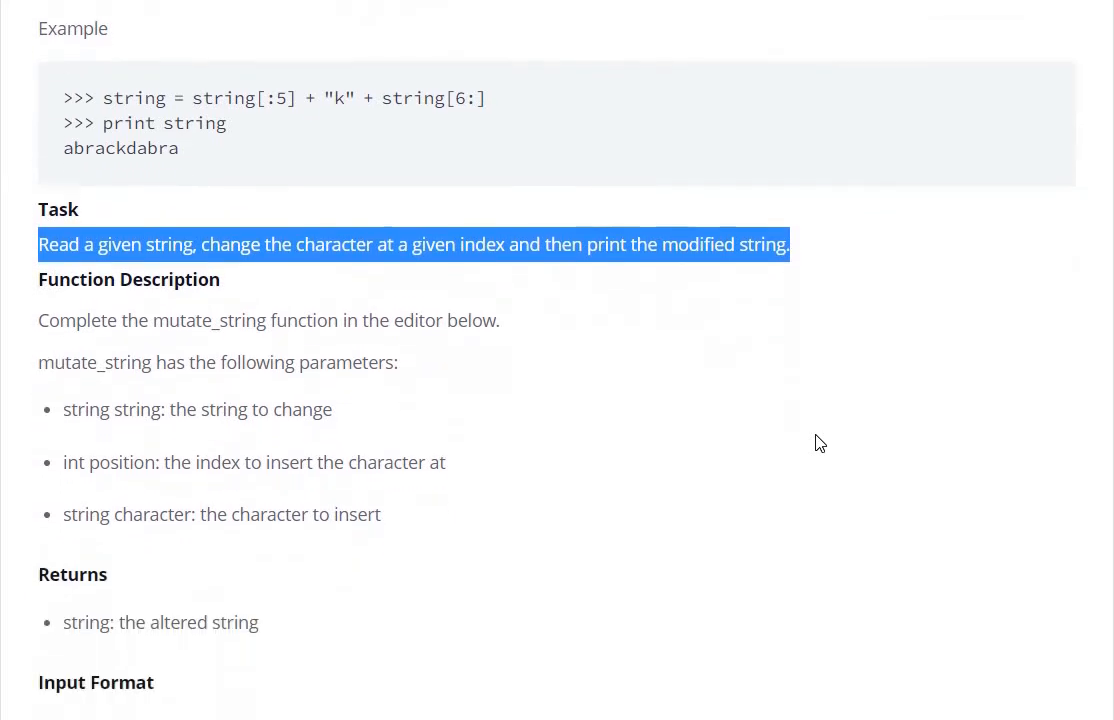
scroll(down, 3)
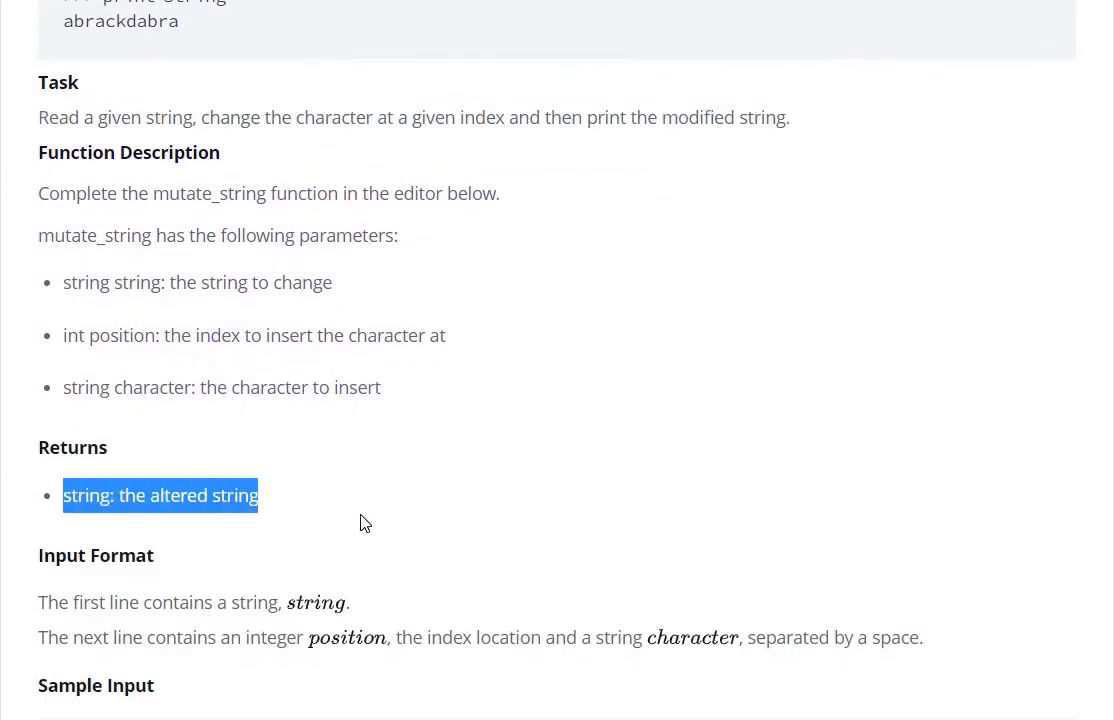
scroll(down, 3)
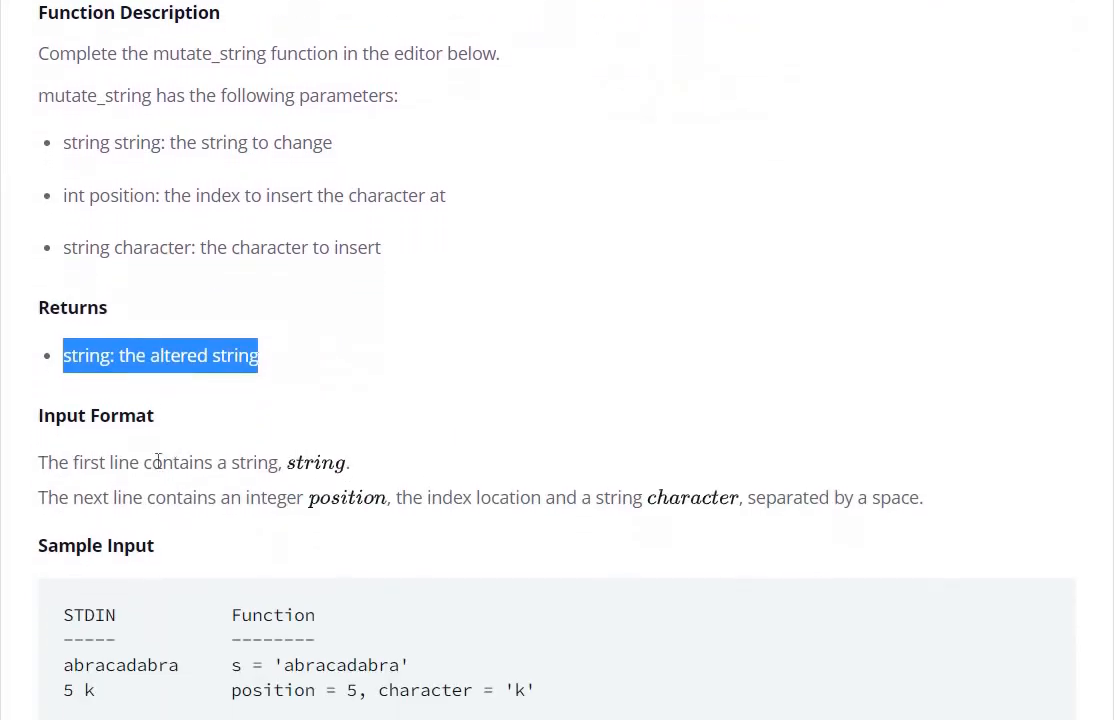
scroll(up, 3)
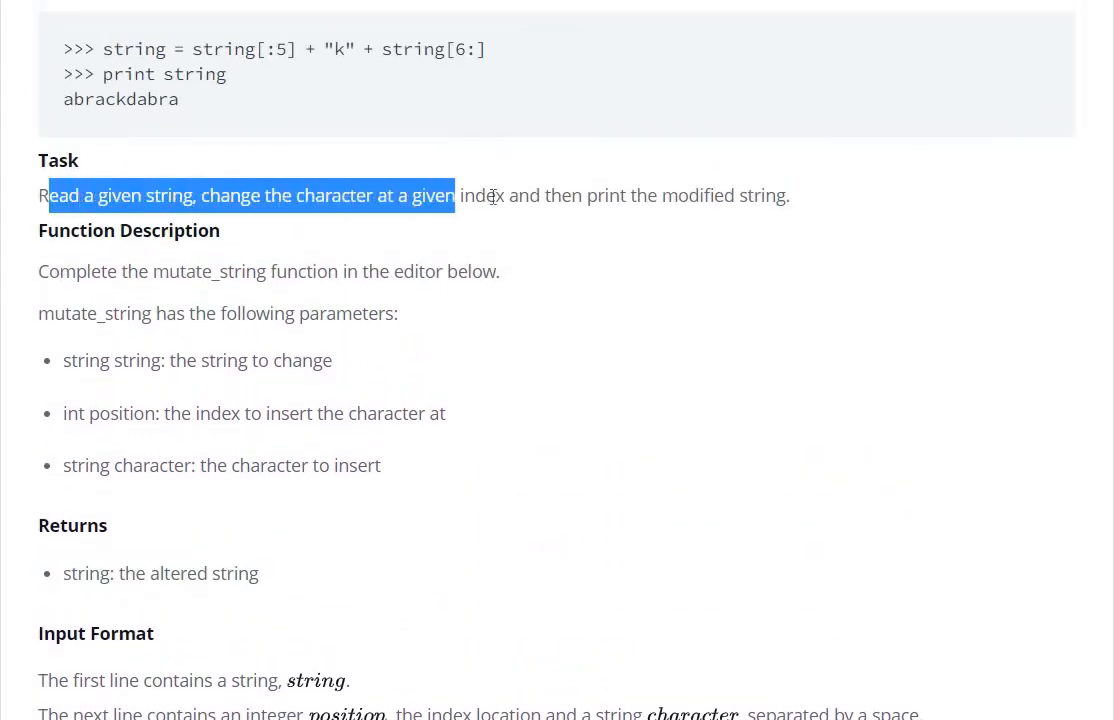
drag(456, 196, 604, 196)
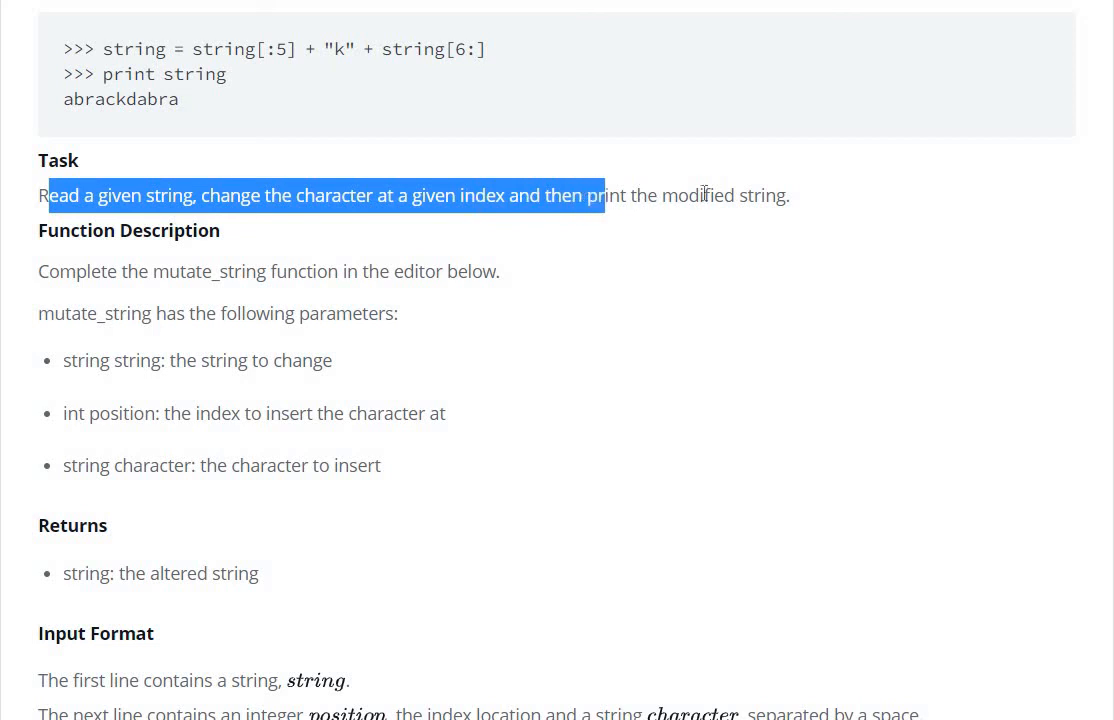
click(472, 444)
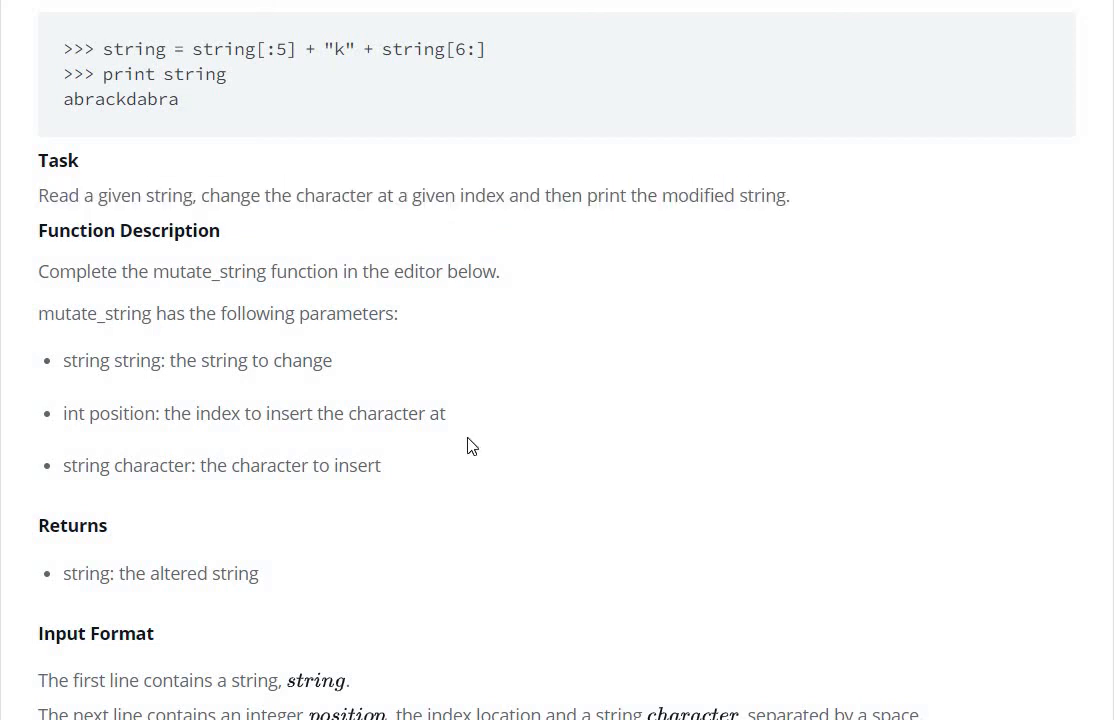
scroll(down, 3)
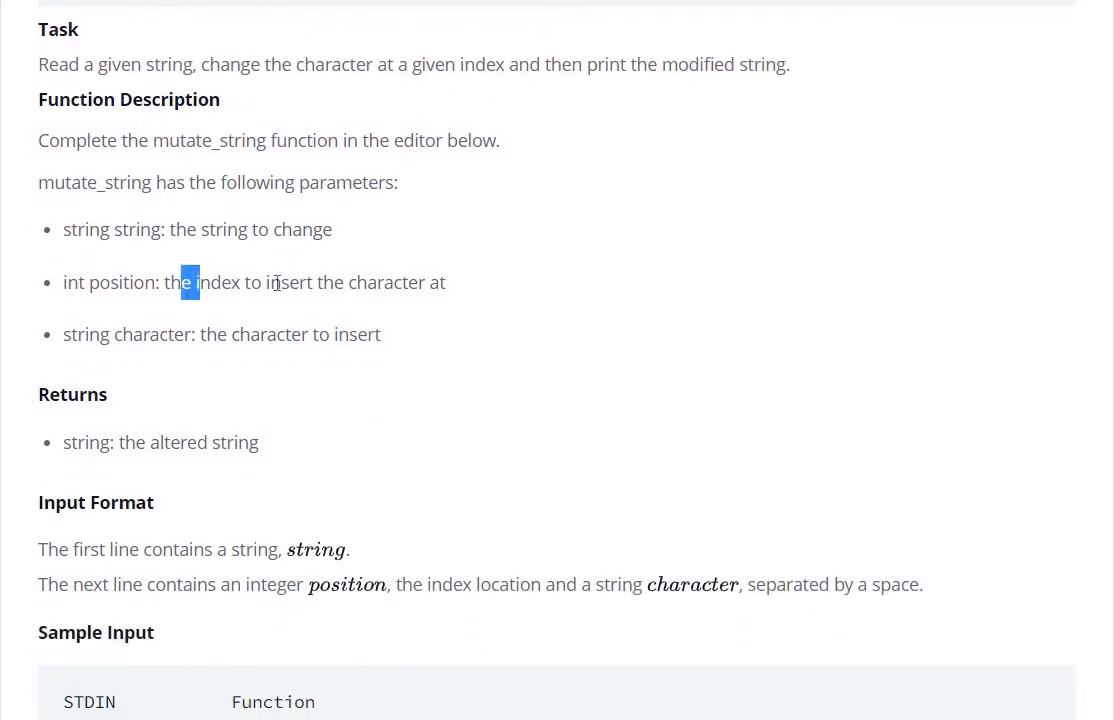
drag(192, 282, 448, 282)
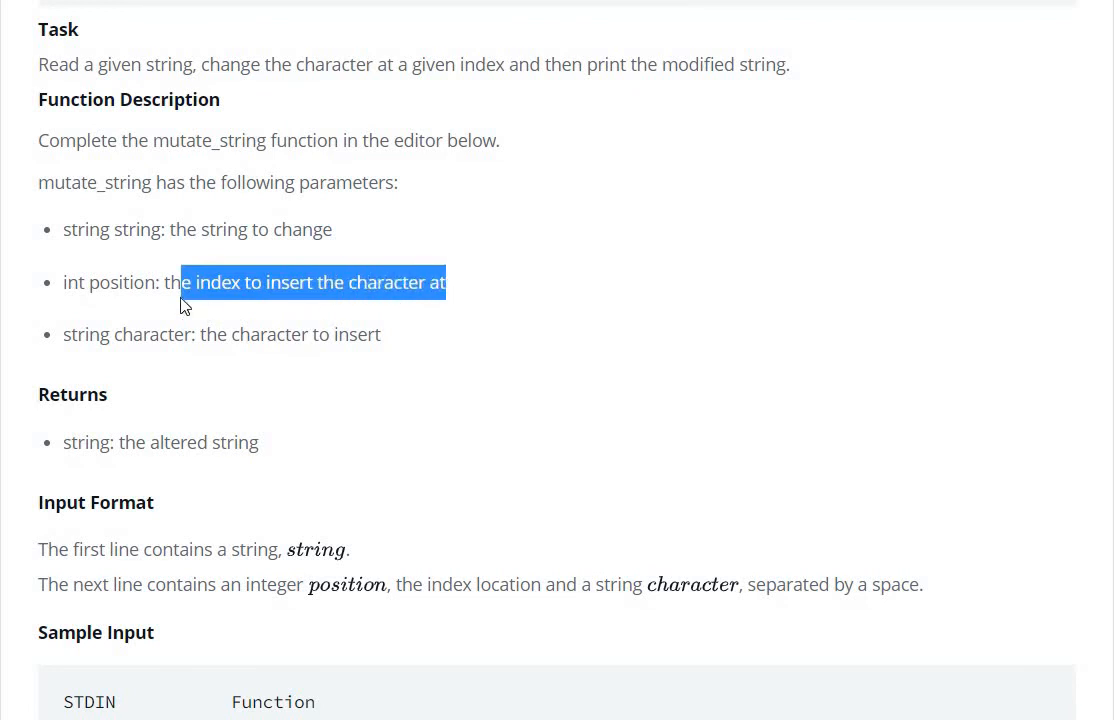
double_click(124, 282)
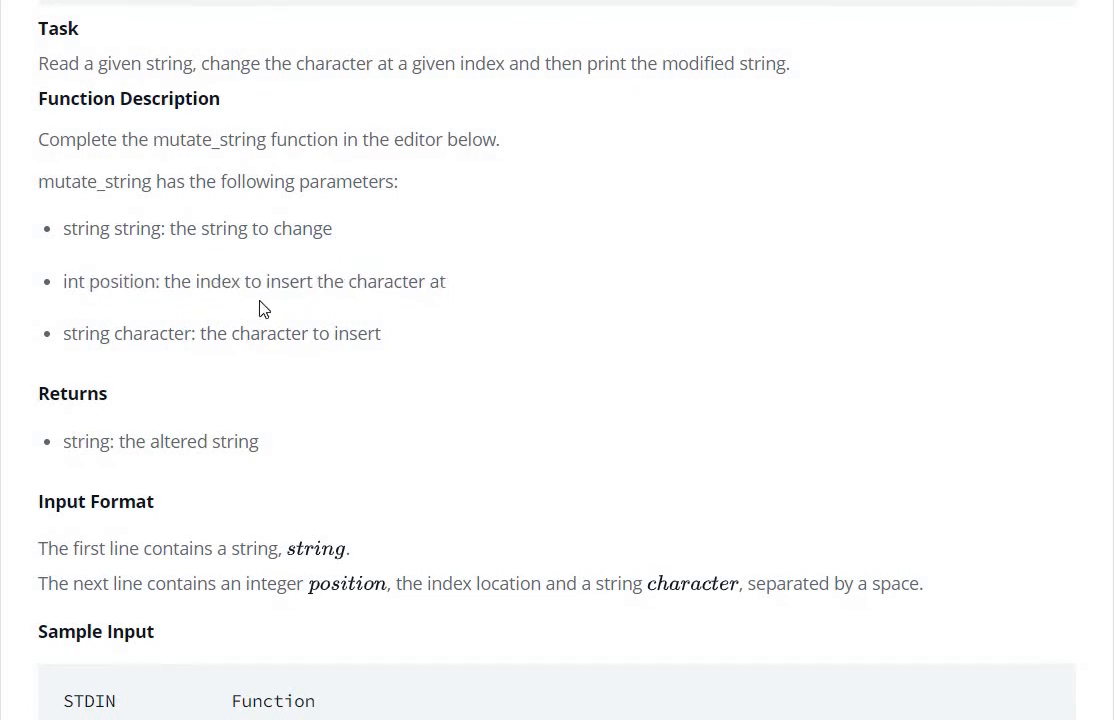
scroll(down, 3)
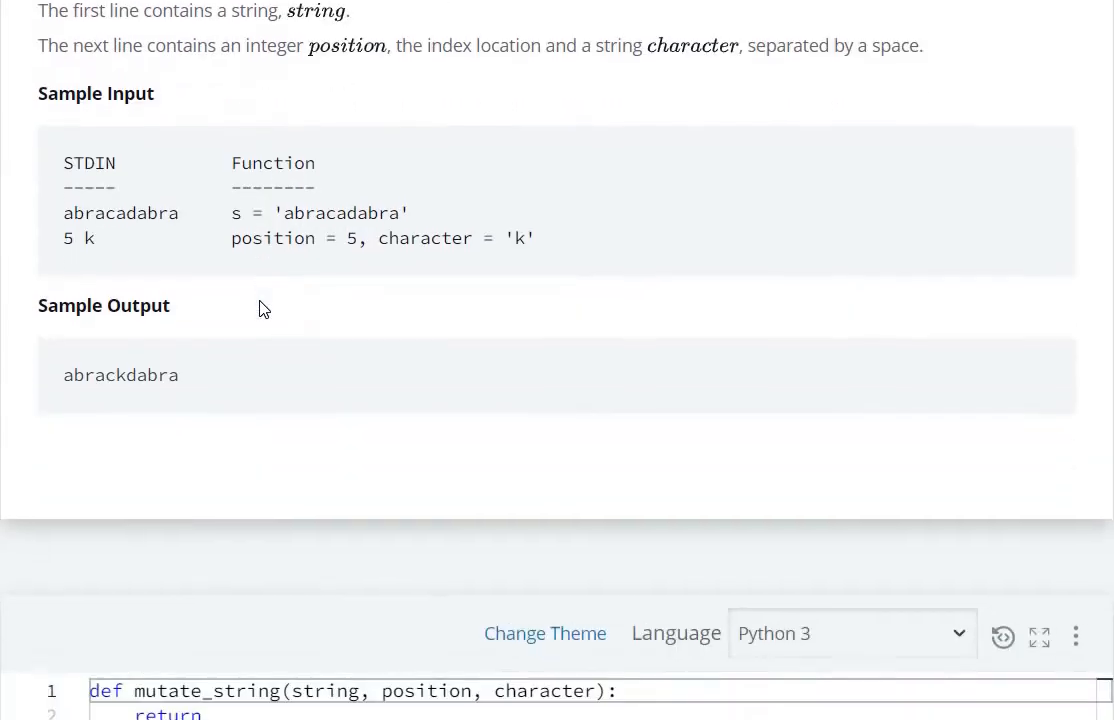
scroll(down, 3)
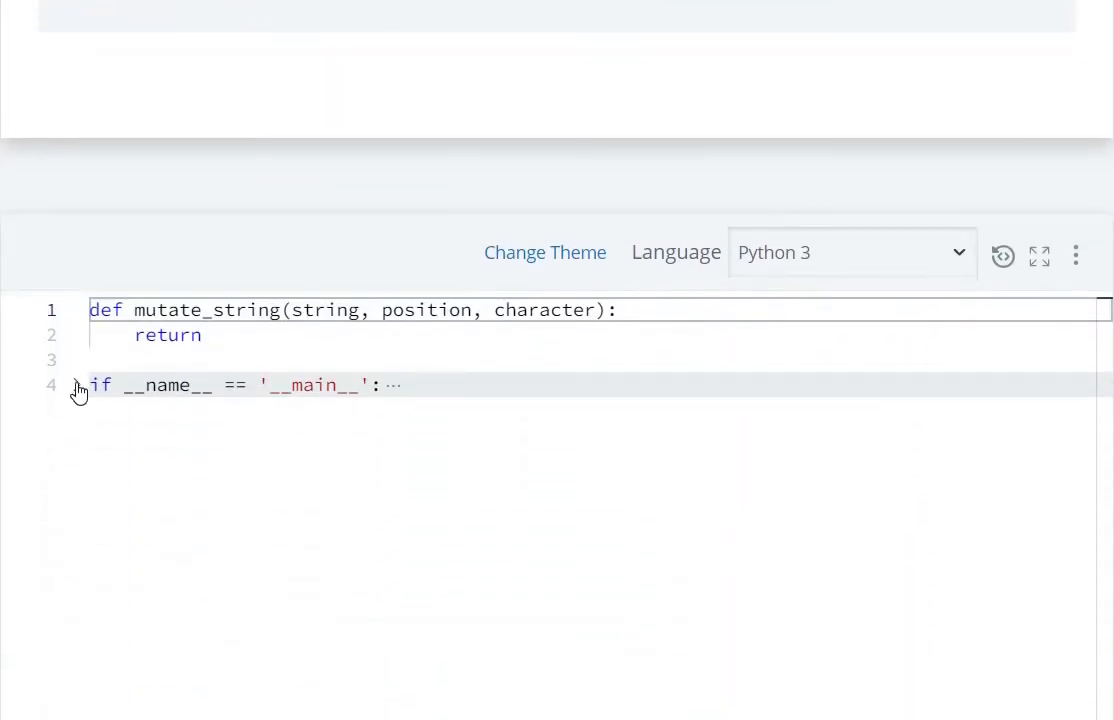
click(76, 388)
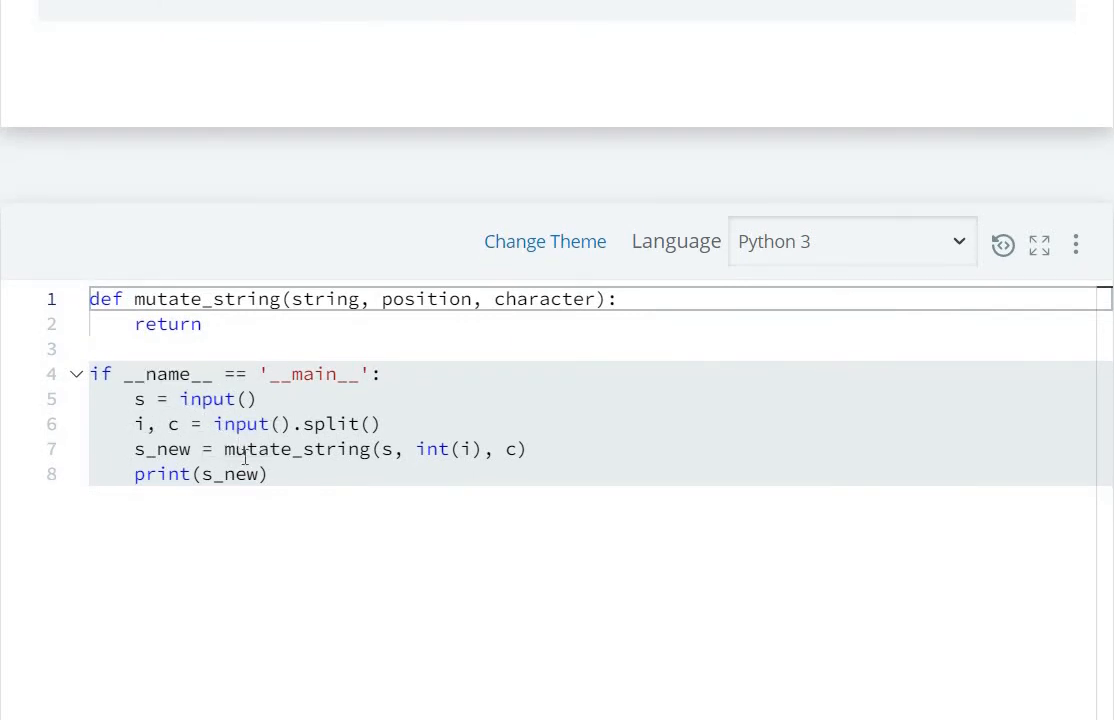
mouse_move(242, 336)
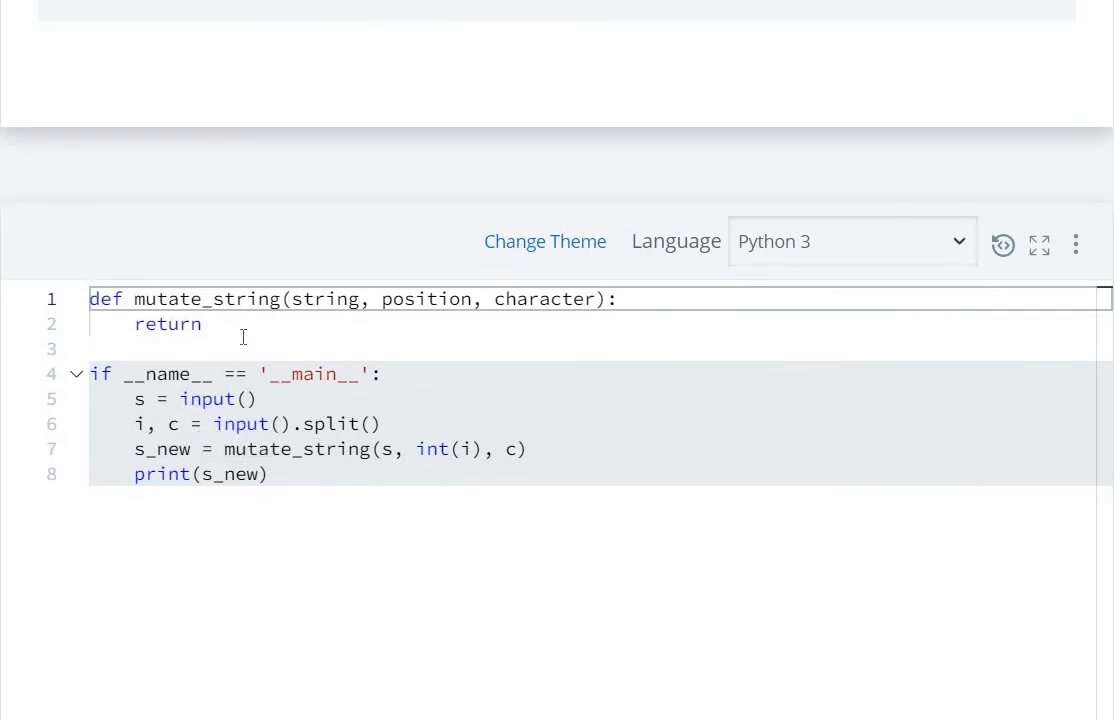
Enter the example slice string[:5] + "k" + string[6:] as mutate_string's return value
click(212, 324)
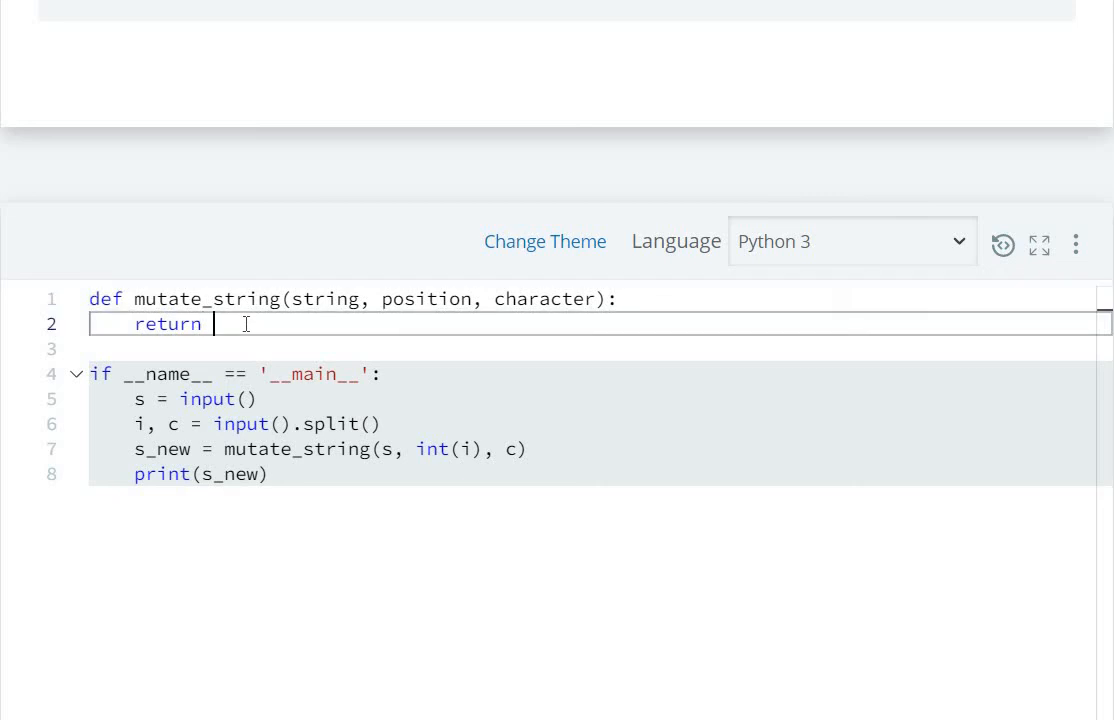
scroll(up, 3)
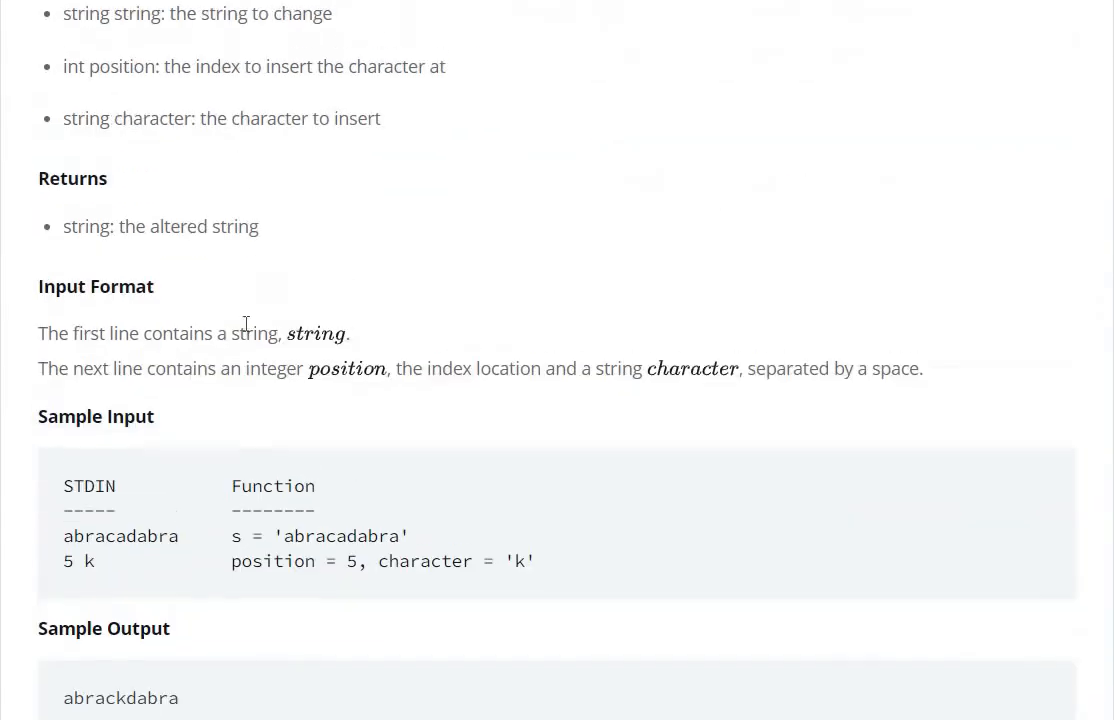
scroll(down, 3)
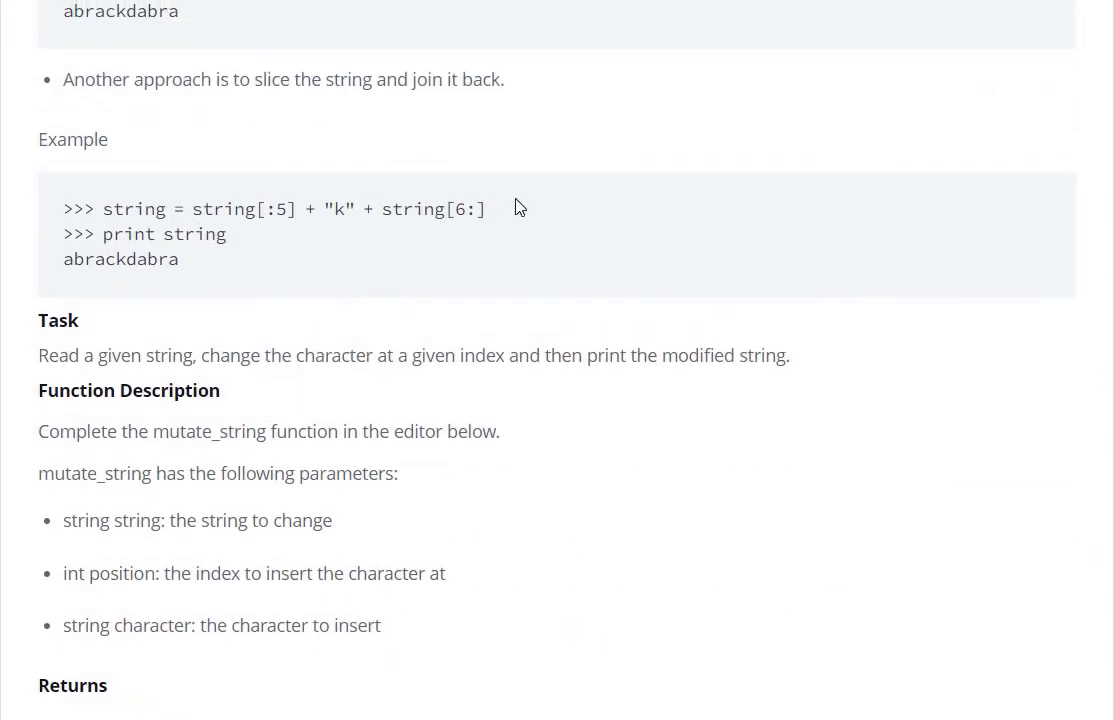
drag(196, 210, 488, 210)
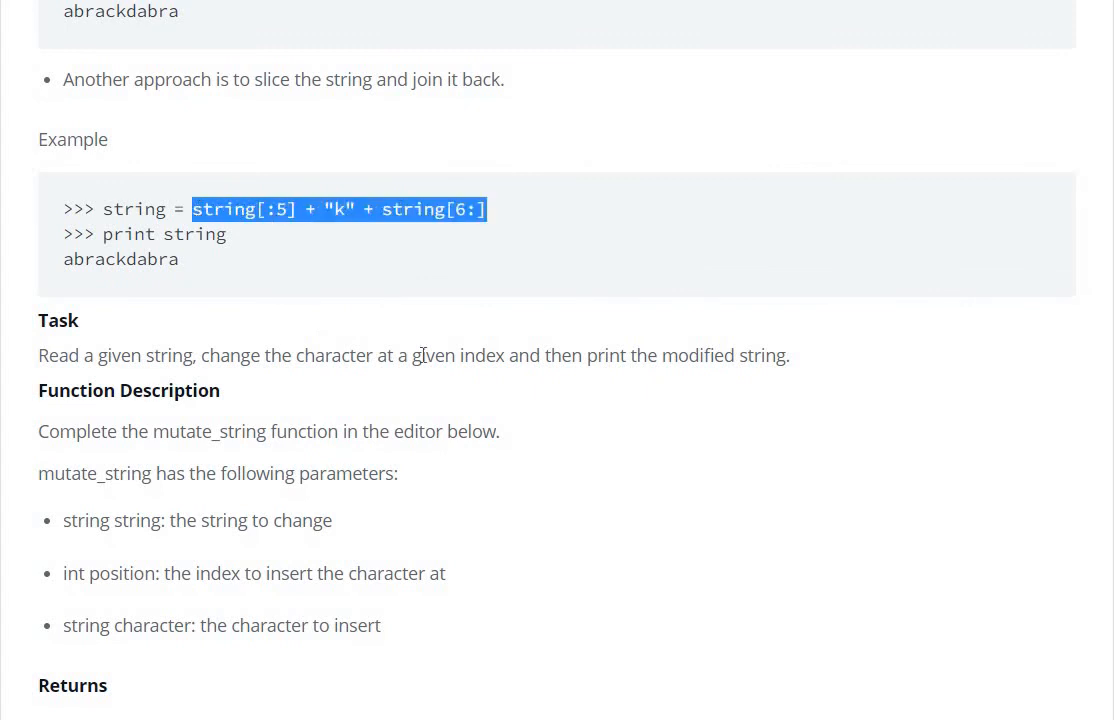
scroll(down, 3)
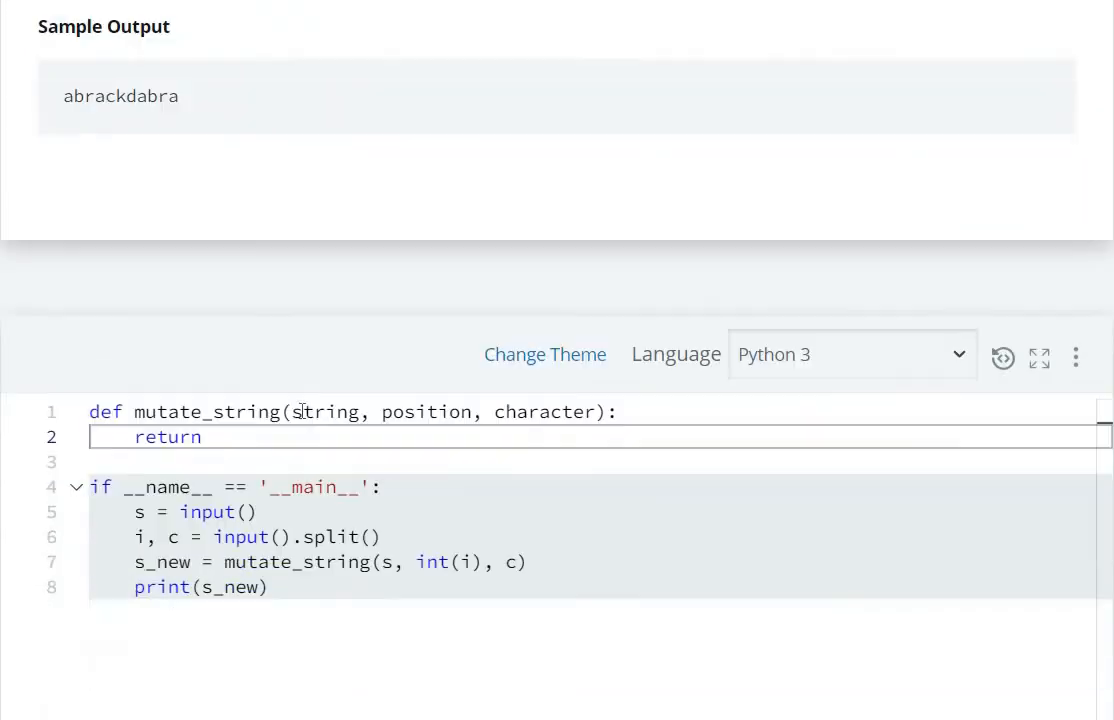
text(string[:5] + "k" + string[6:])
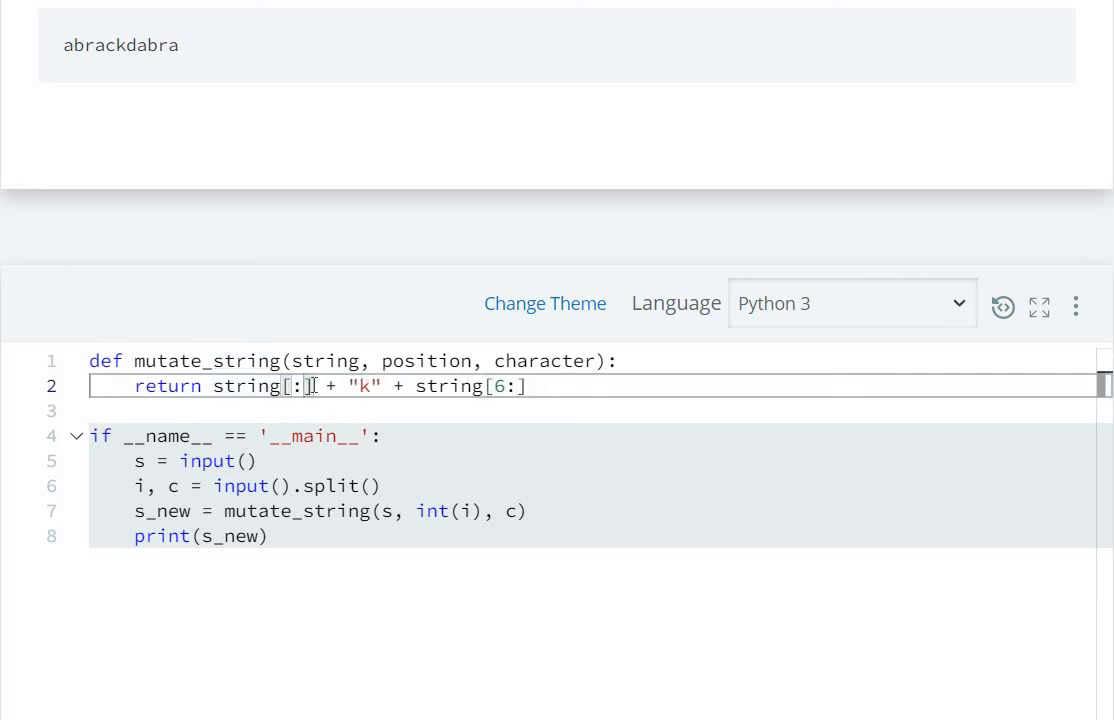
Generalise the return to string[:position] + character + string[position+1:]
text(position)
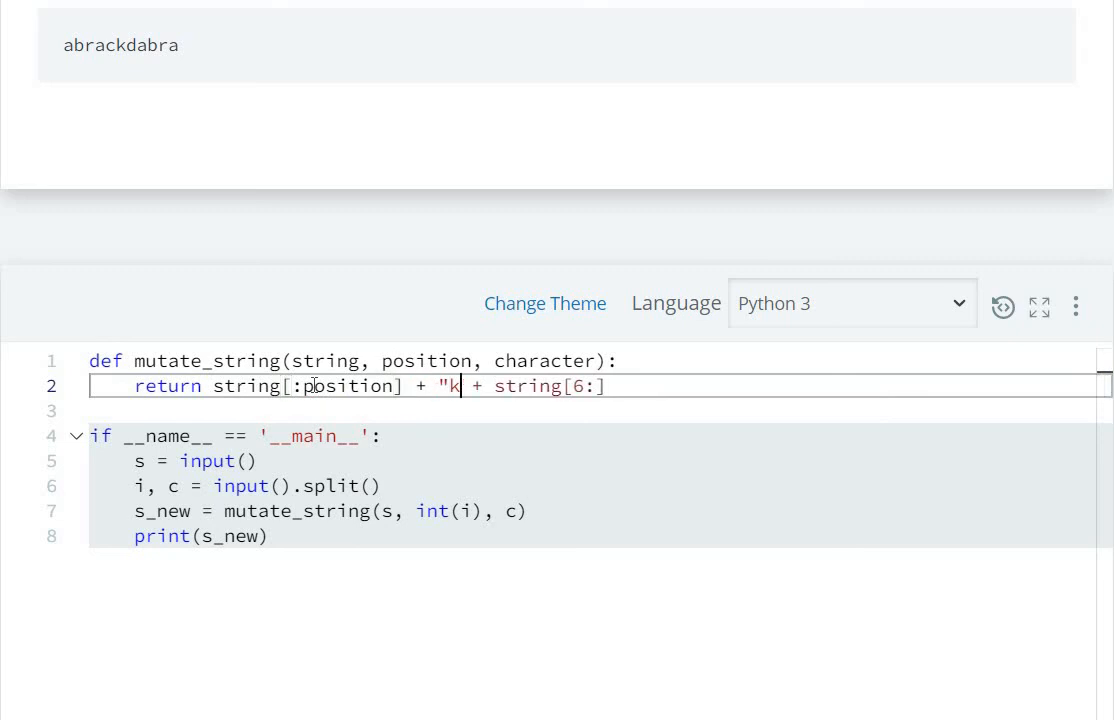
text(cha)
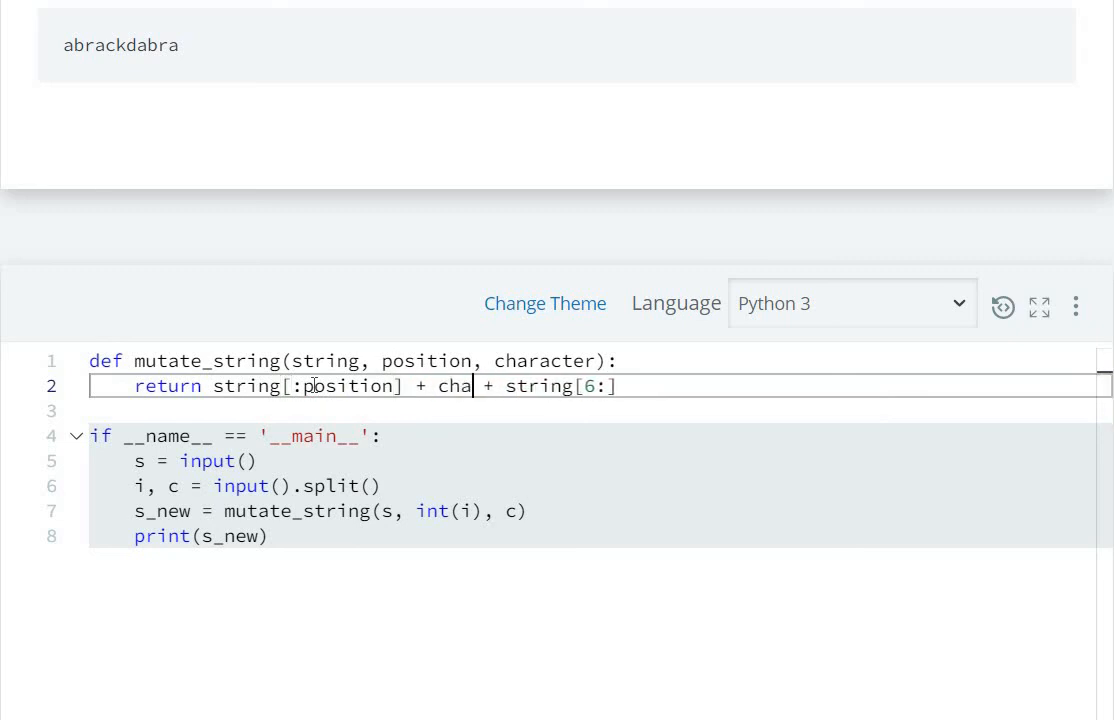
text(racter)
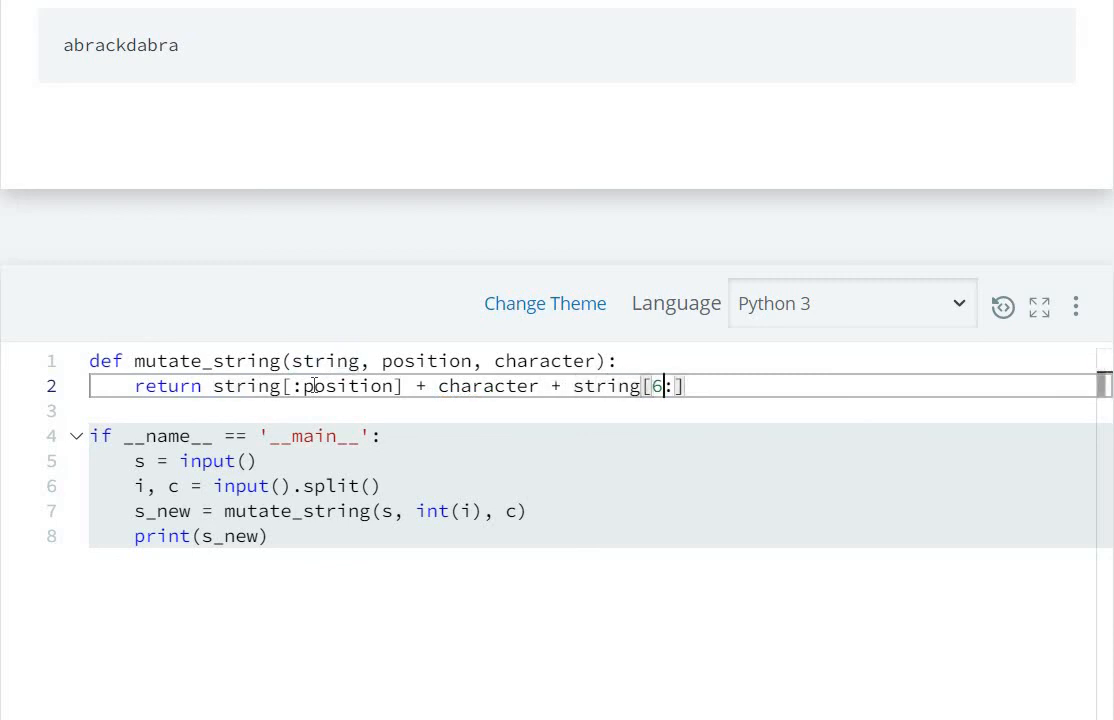
text(pos)
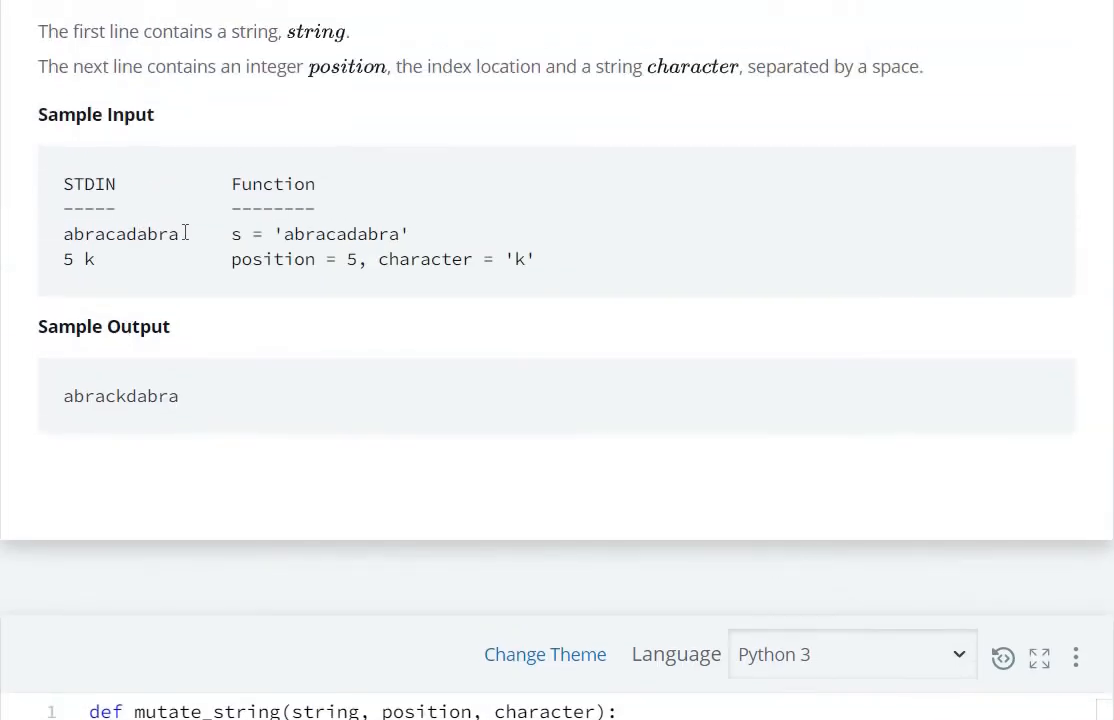
Add the comment #abracadabra after the def mutate_string line, copying the sample input word
double_click(120, 232)
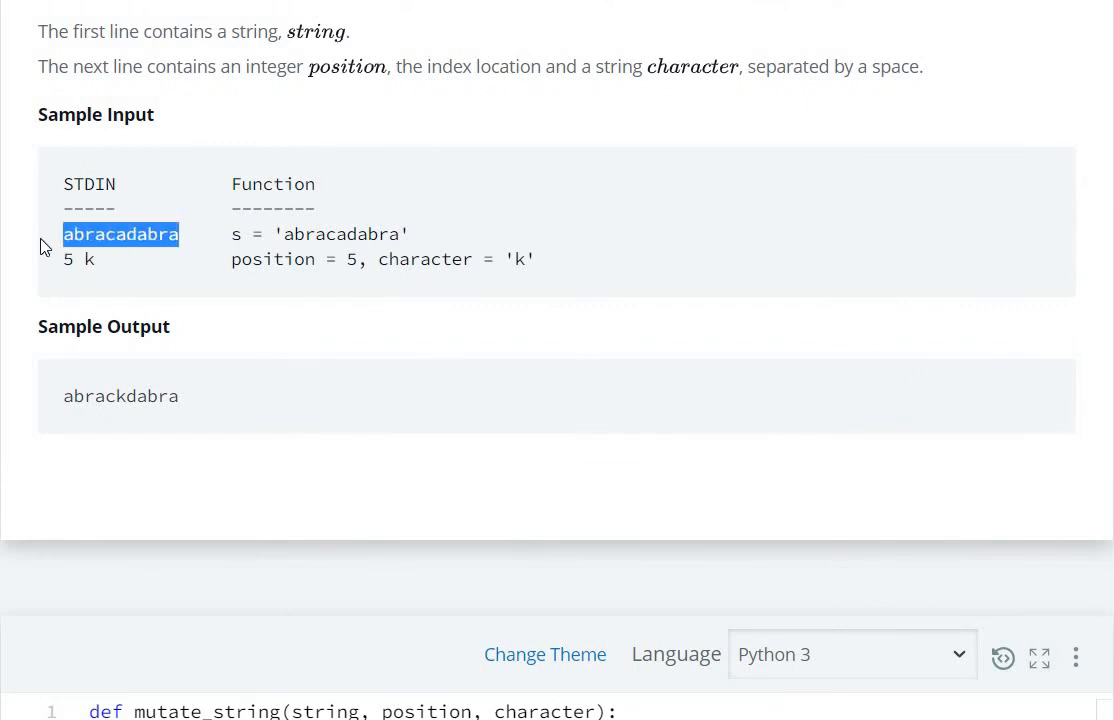
scroll(down, 3)
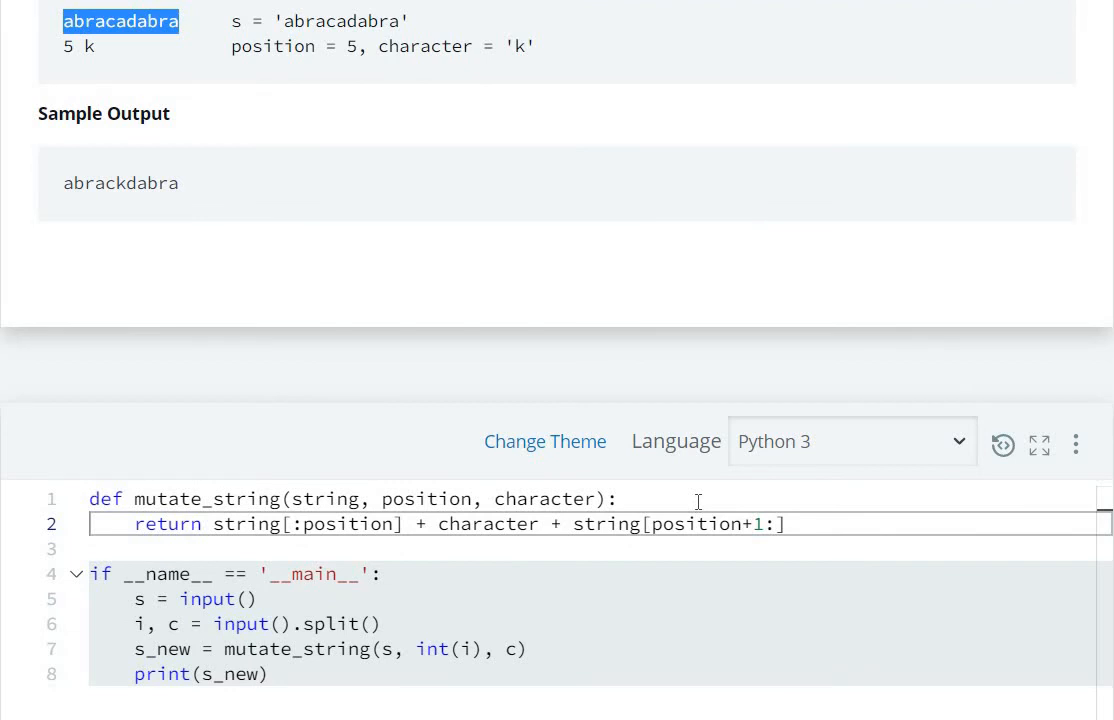
text(#abracadabra)
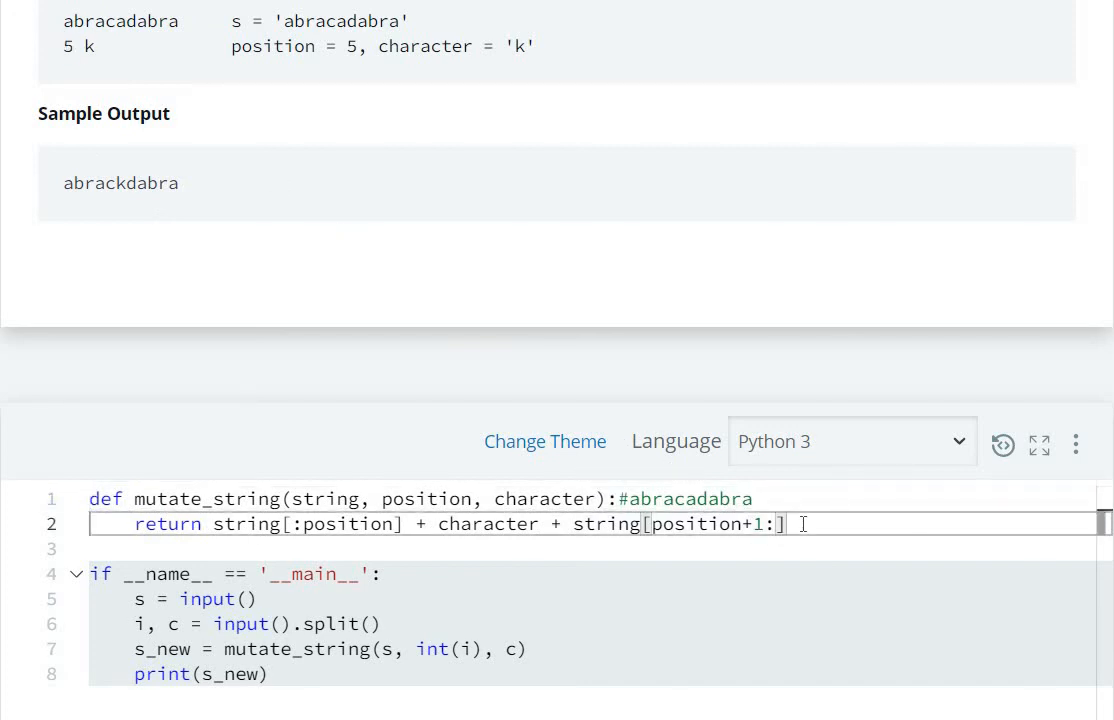
Build the comment #abrackadabra on the return line from abrac + k + adabra
text(#abrac)
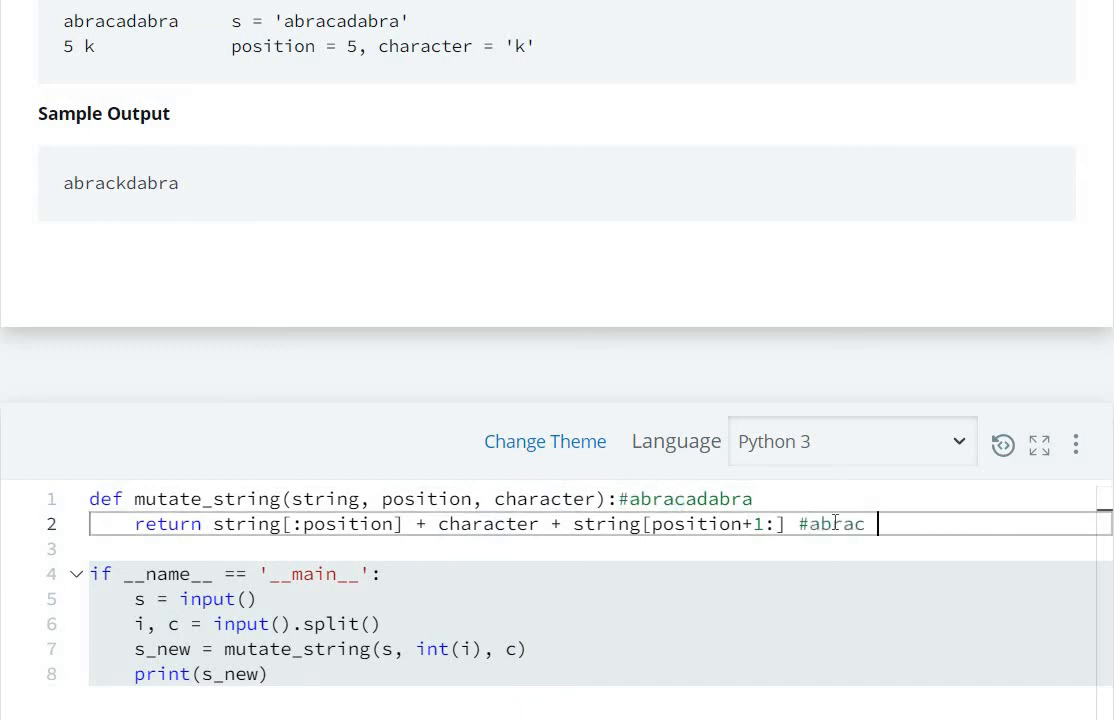
text(+)
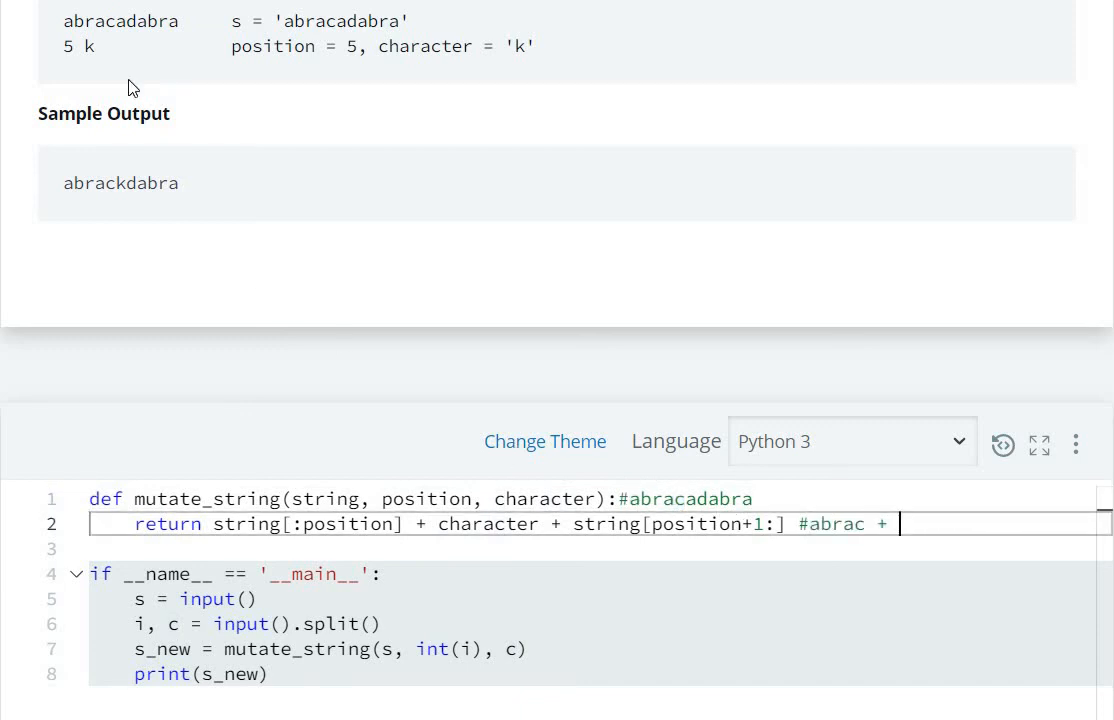
double_click(90, 46)
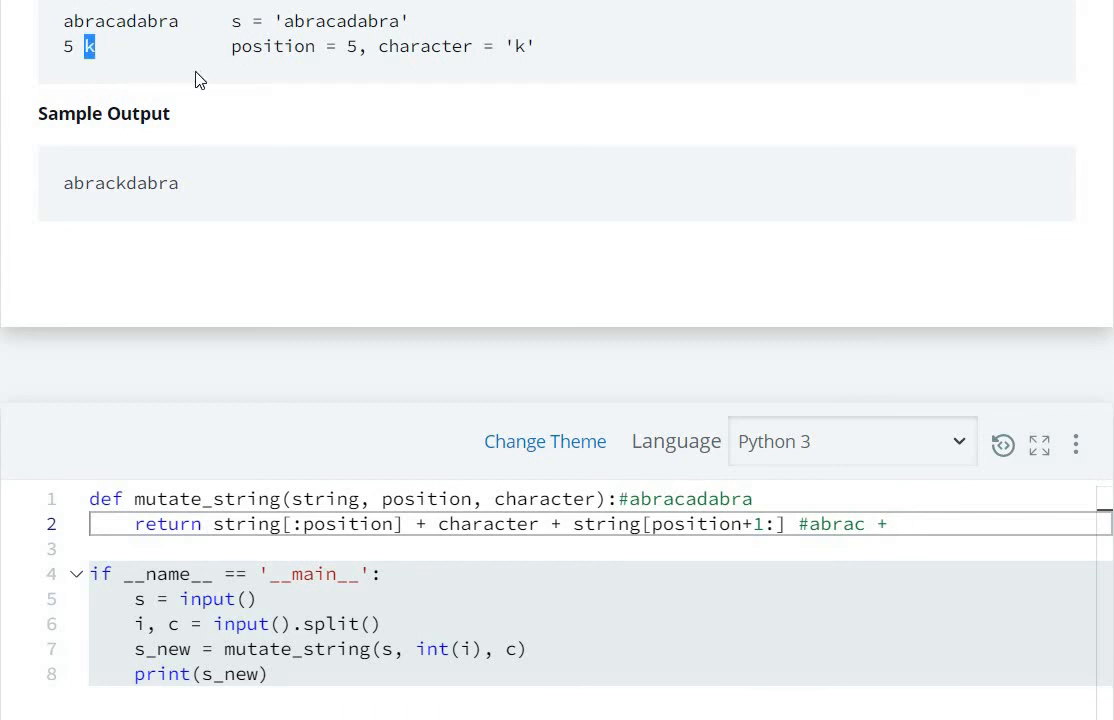
click(900, 520)
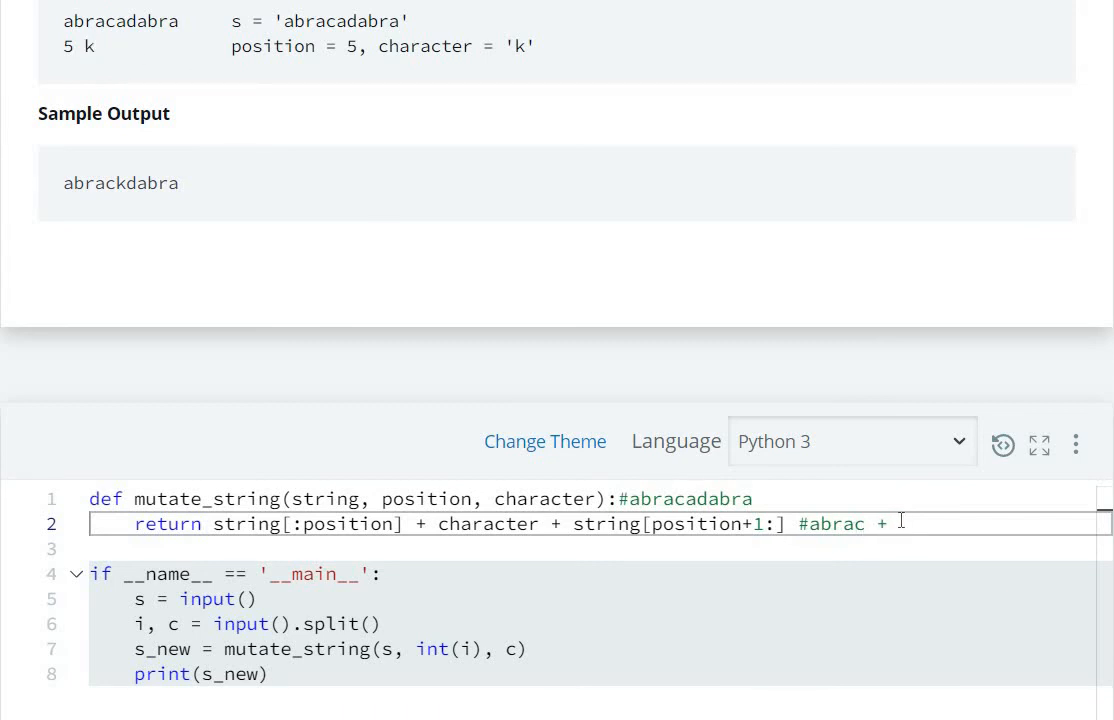
text(k)
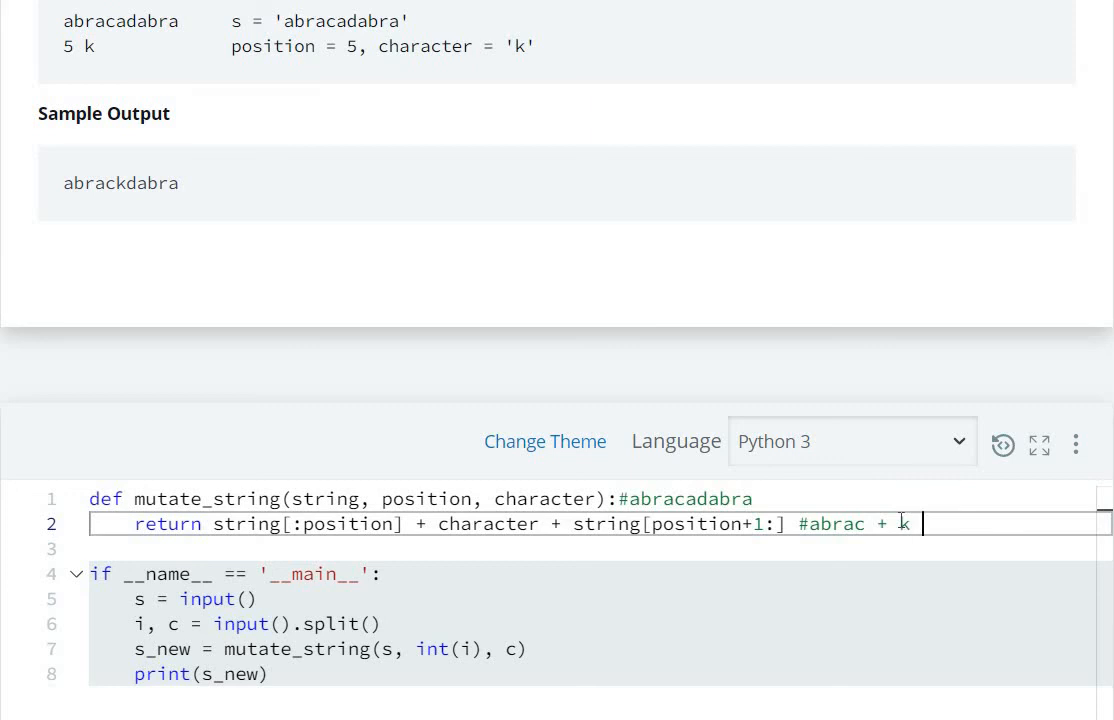
text(+)
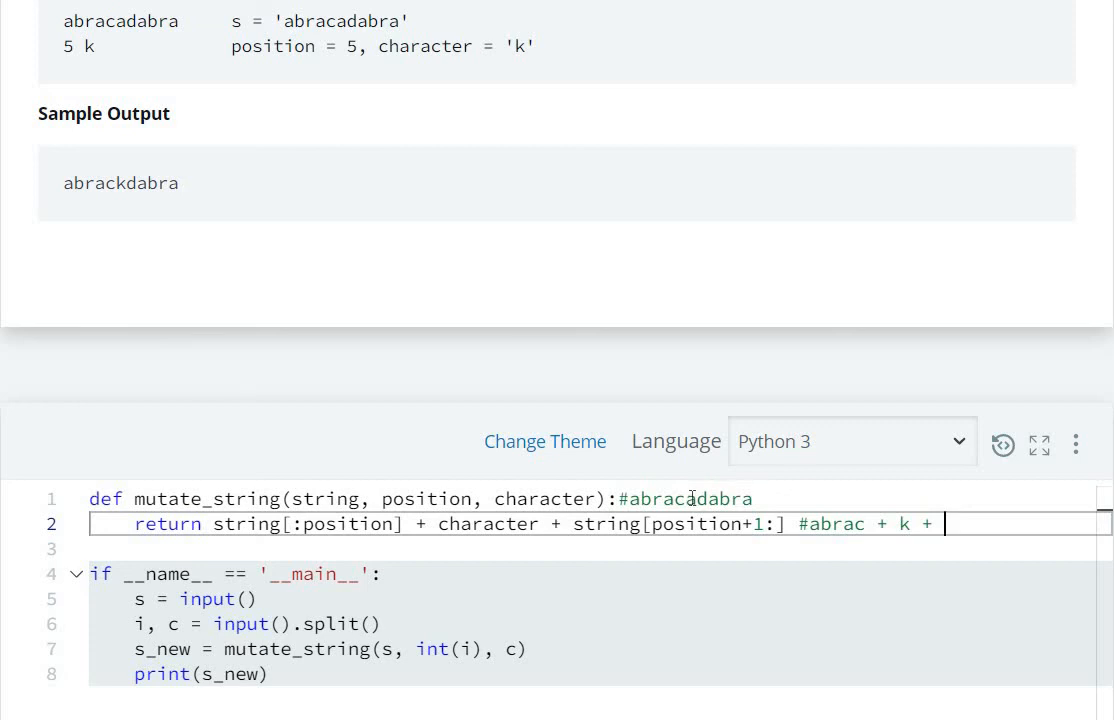
double_click(712, 498)
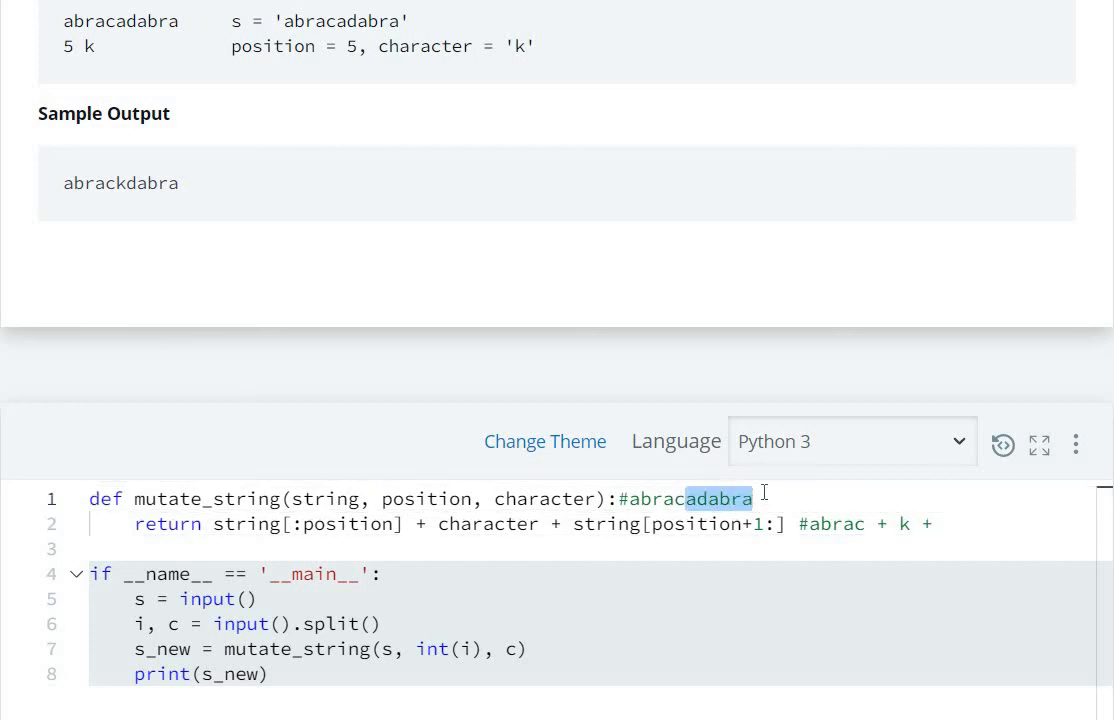
mouse_move(954, 520)
text(adabra)
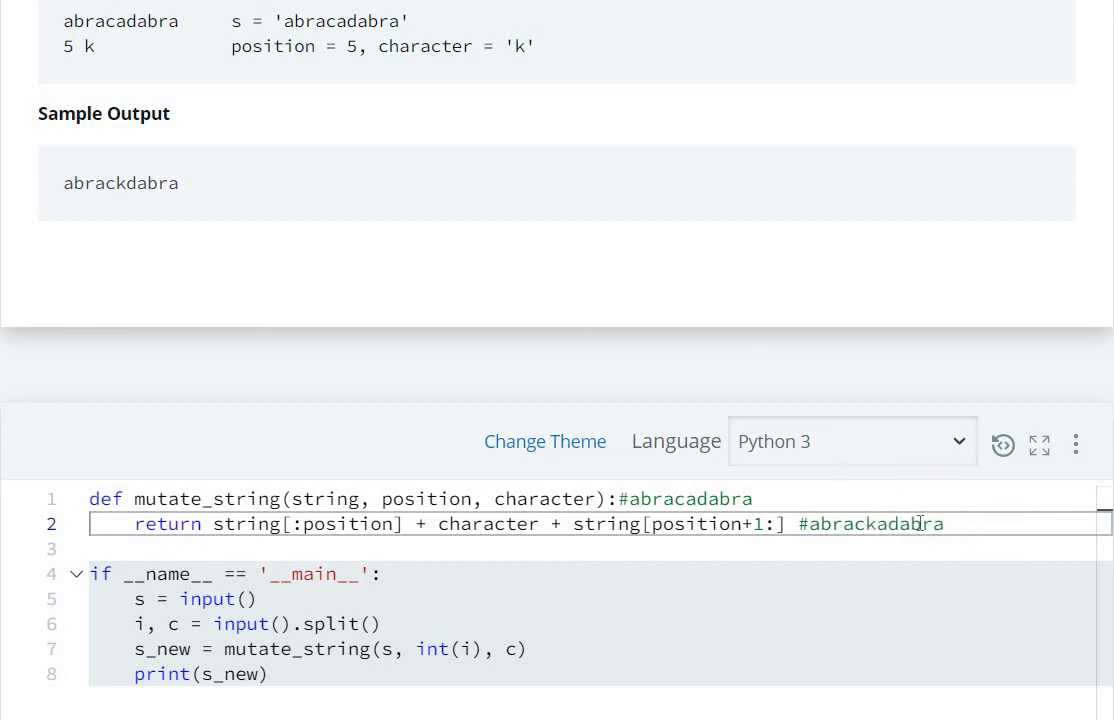
double_click(870, 524)
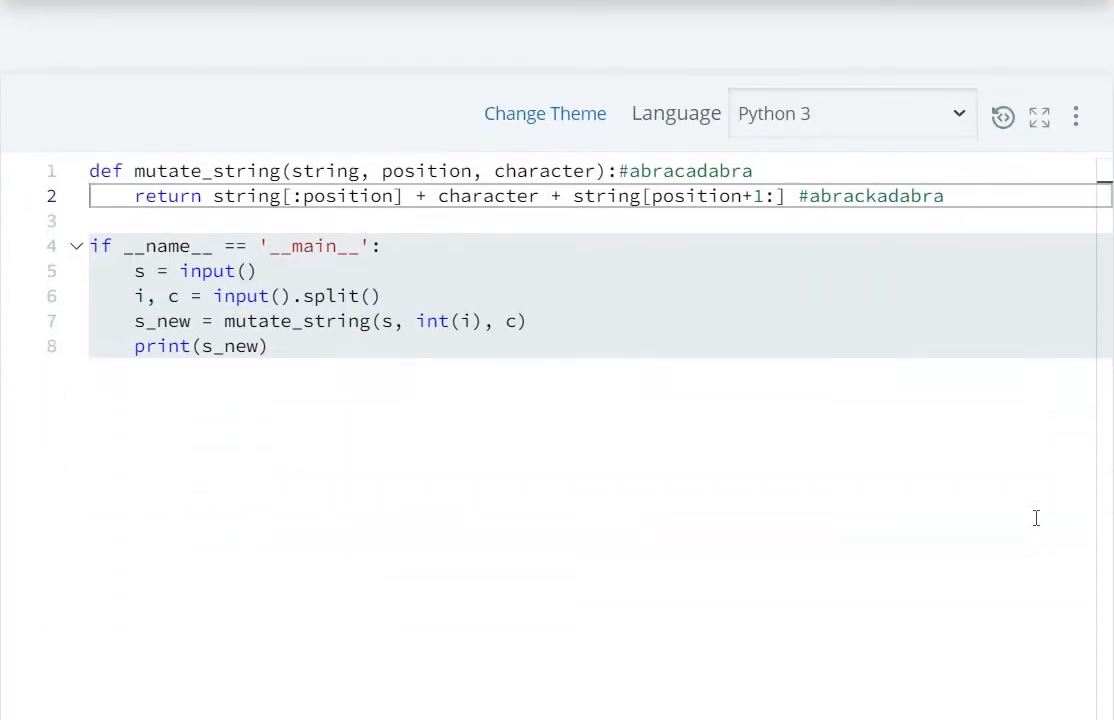
Run Code against the sample test cases and see test case 0 pass
scroll(down, 3)
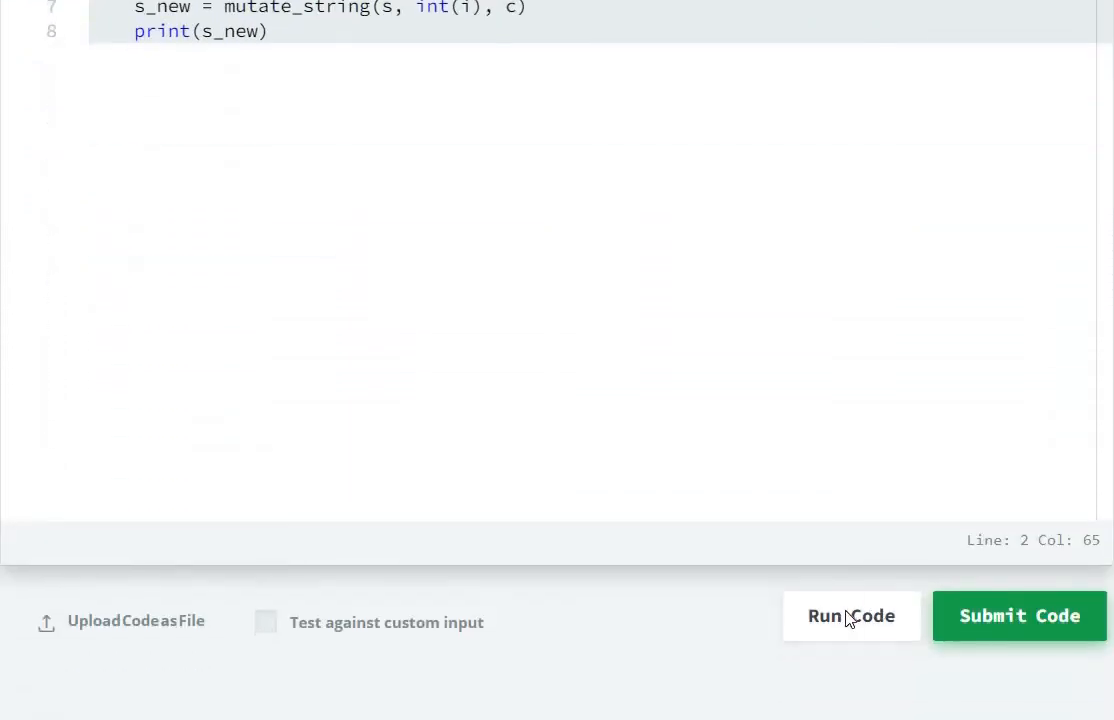
click(852, 616)
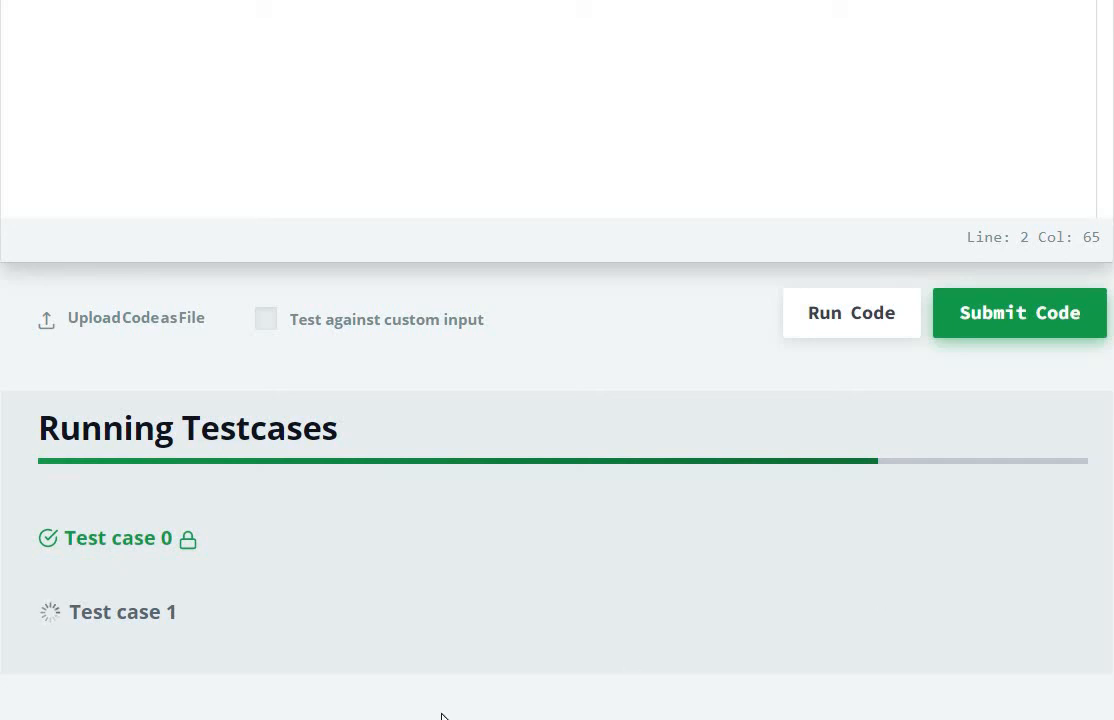
click(1018, 312)
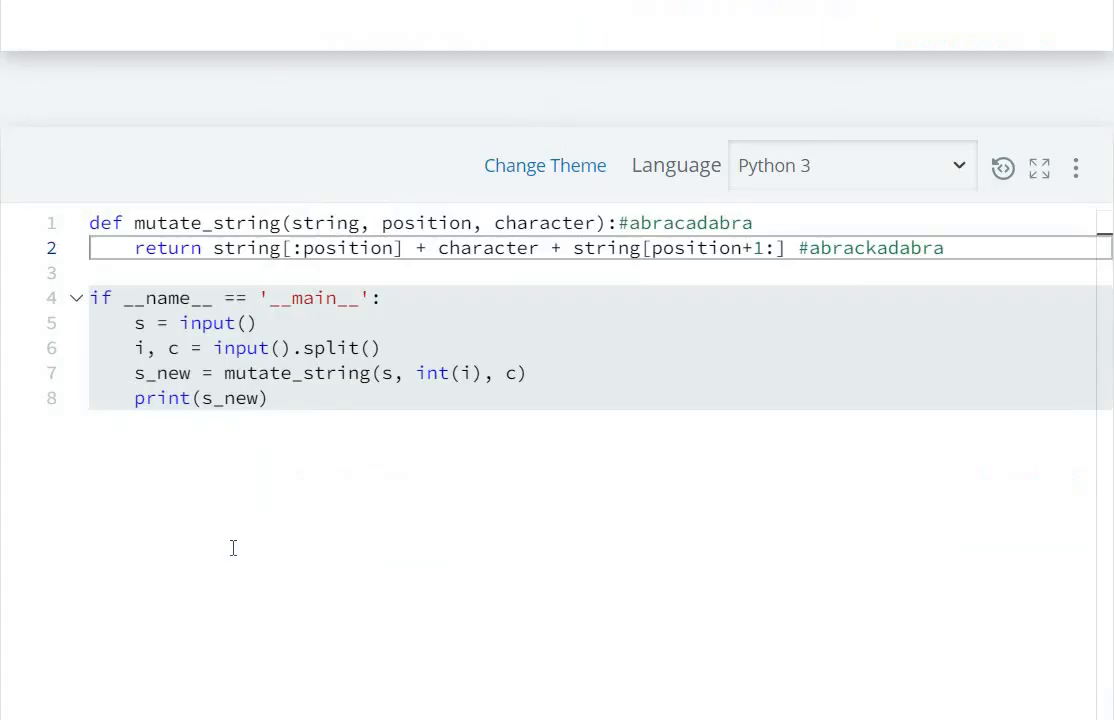
mouse_move(564, 518)
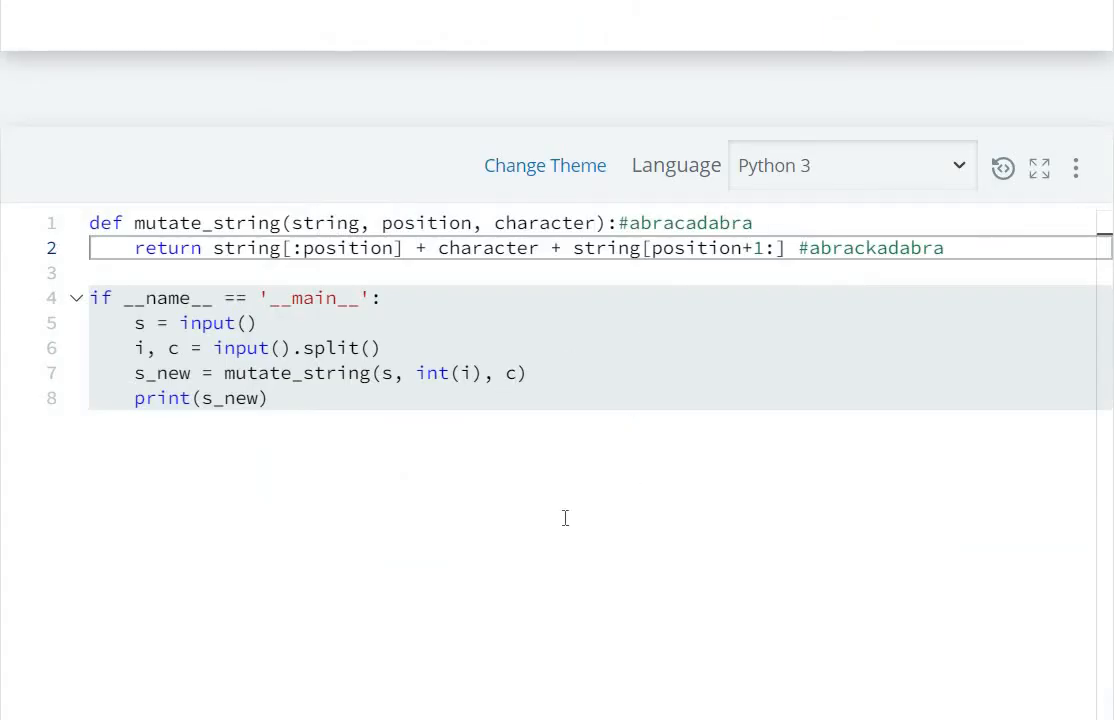